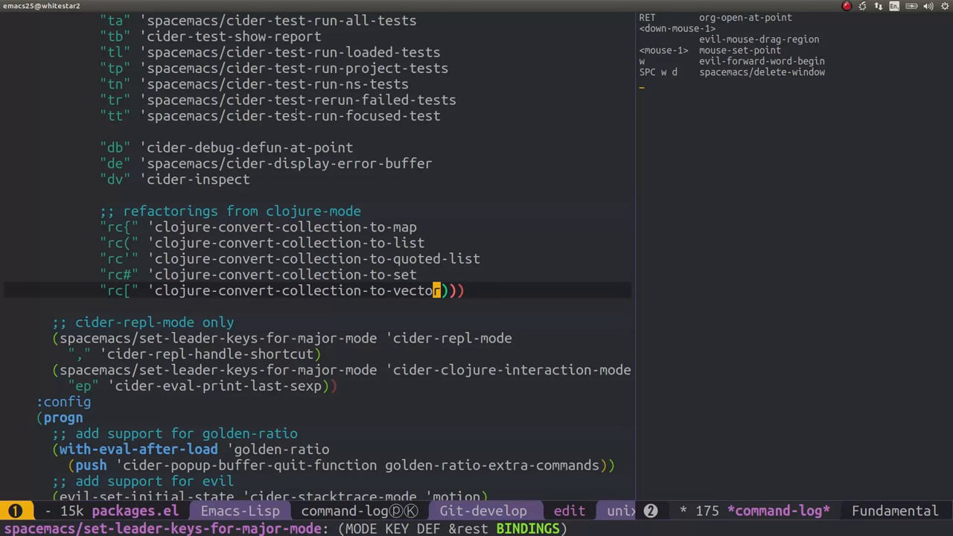
# Step: Show the Magit status of the .emacs.d repository on the develop branch
pyautogui.press('SPC')
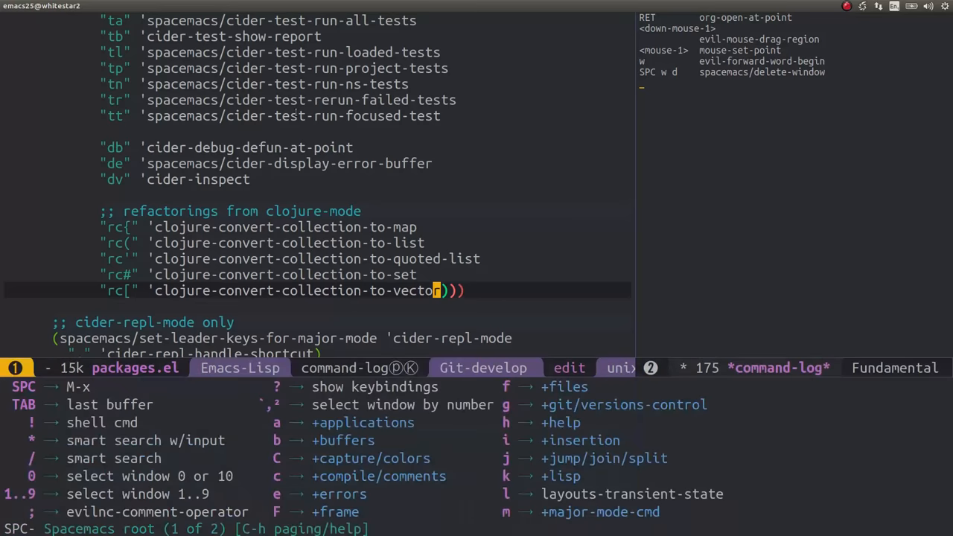
pyautogui.press('g')
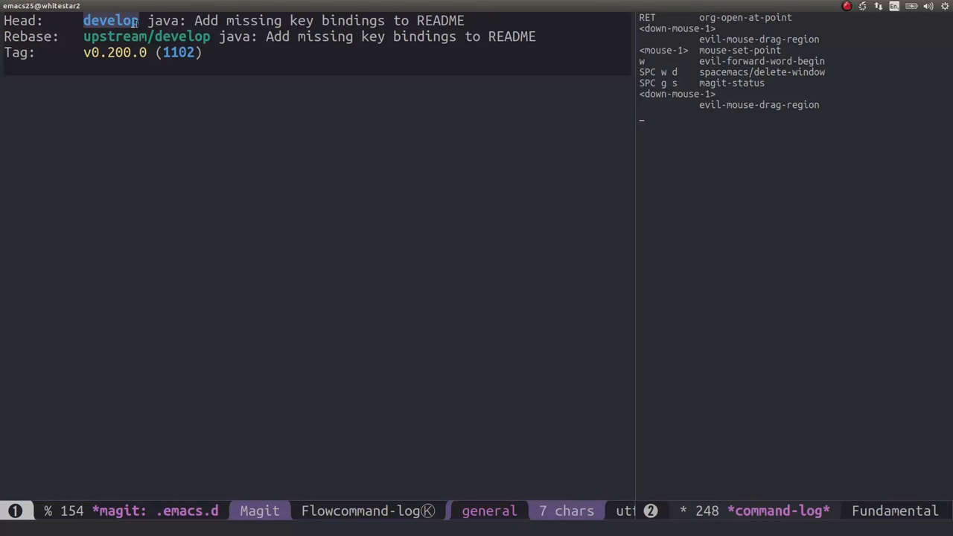
pyautogui.press('Down')
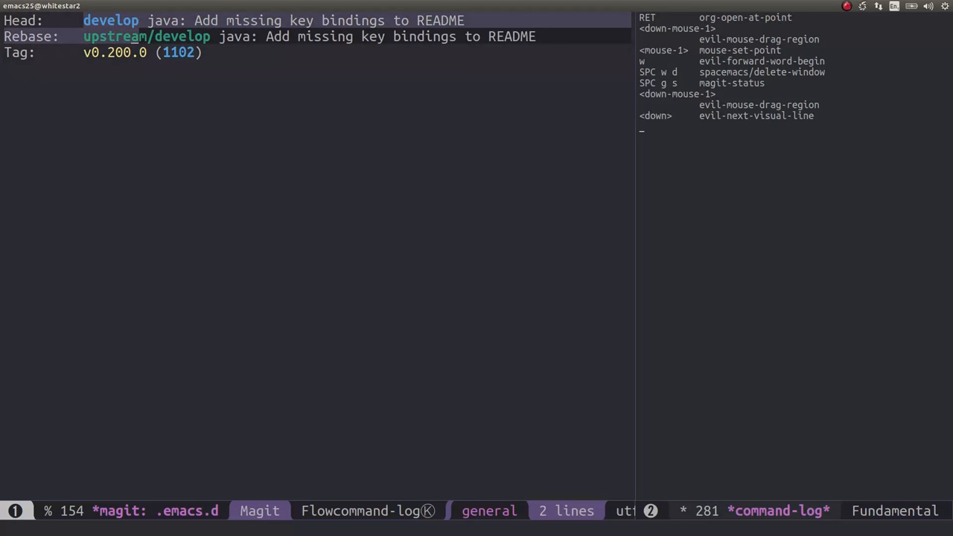
pyautogui.press('down')
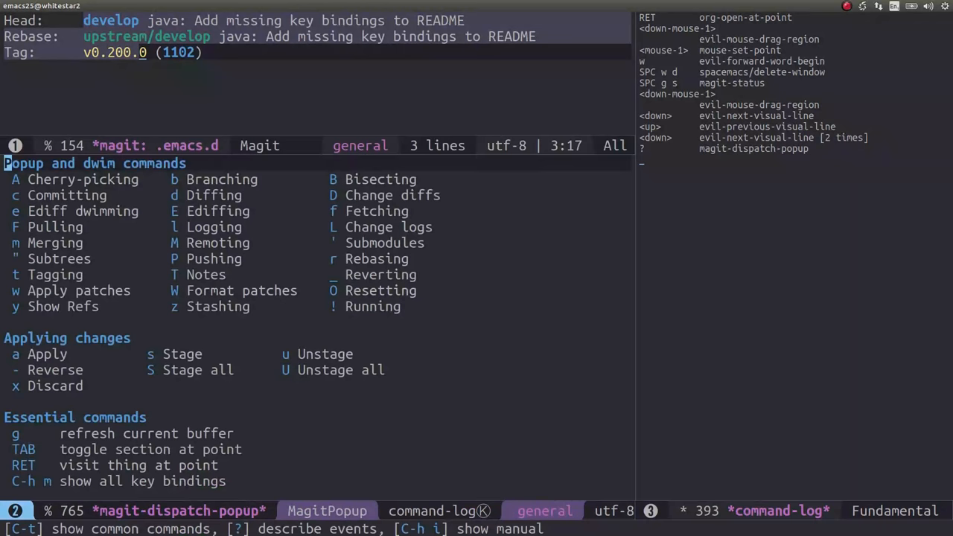
pyautogui.moveTo(206, 274)
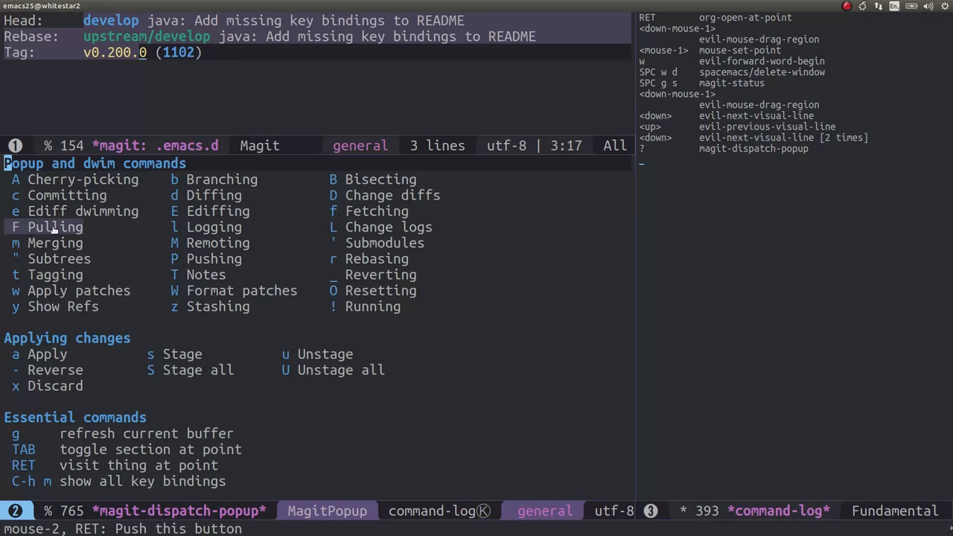
pyautogui.moveTo(71, 232)
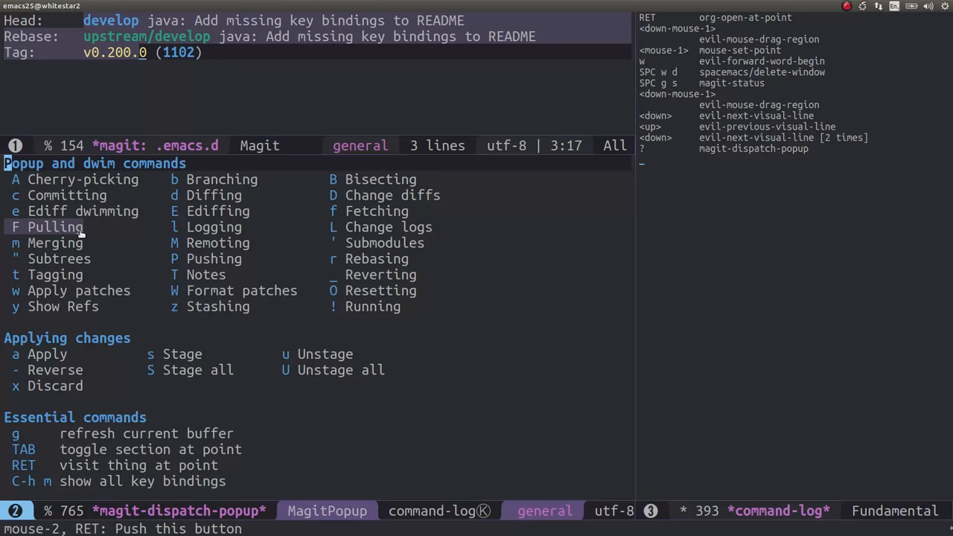
pyautogui.press('q')
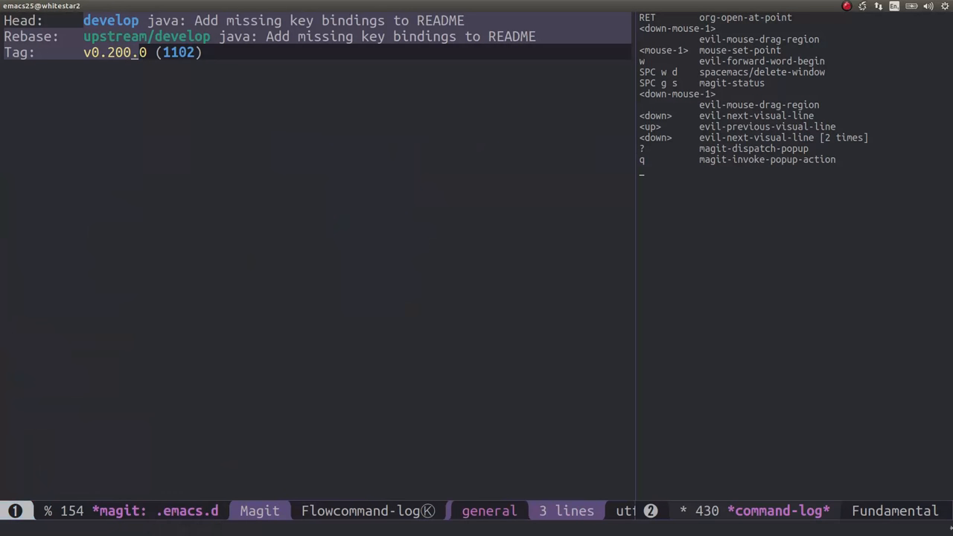
# Step: Bring up Magit's pull menu for develop with upstream/develop as source
pyautogui.press('F')
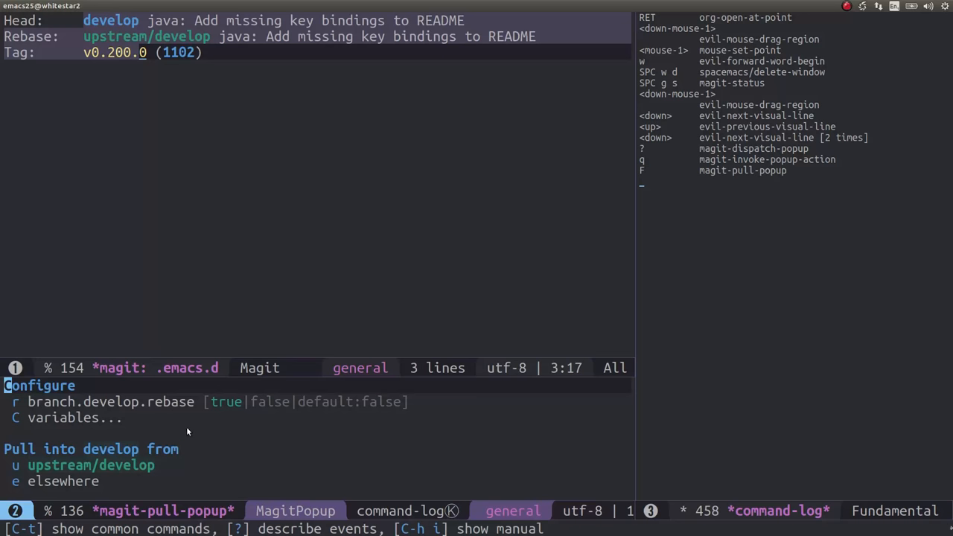
pyautogui.moveTo(158, 470)
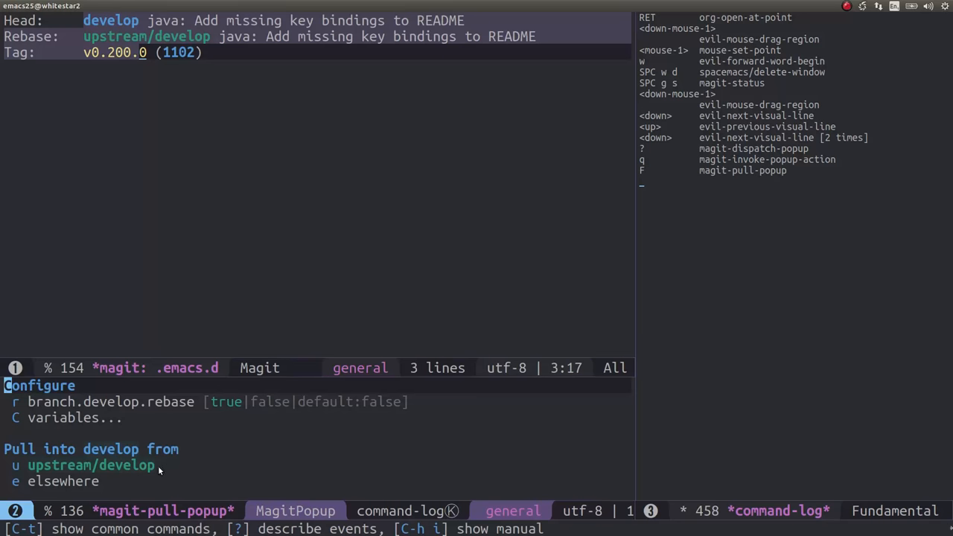
pyautogui.moveTo(171, 431)
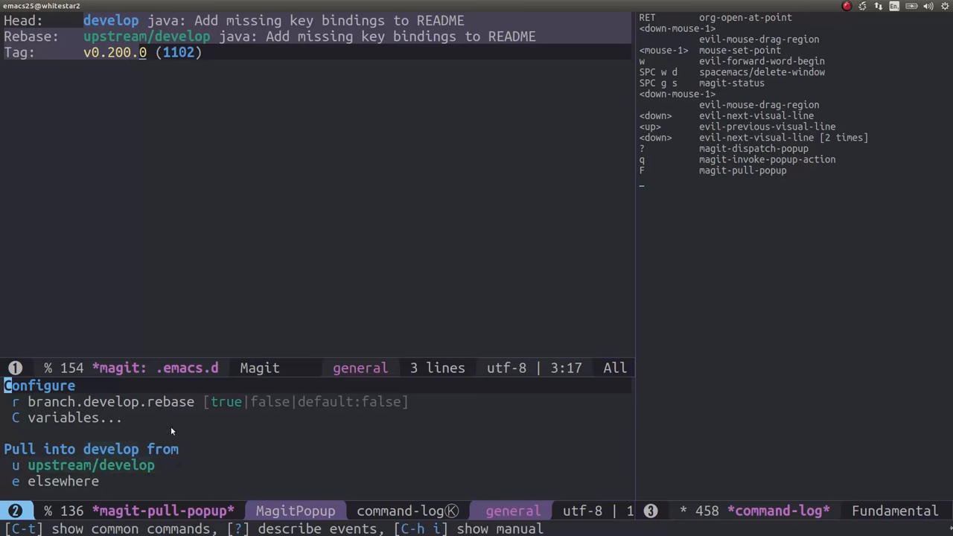
pyautogui.moveTo(131, 402)
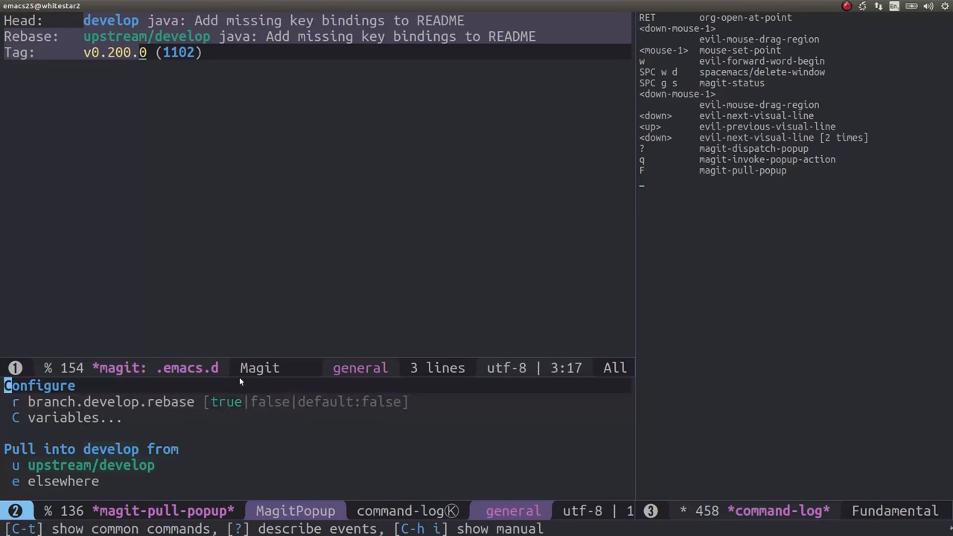
pyautogui.moveTo(273, 420)
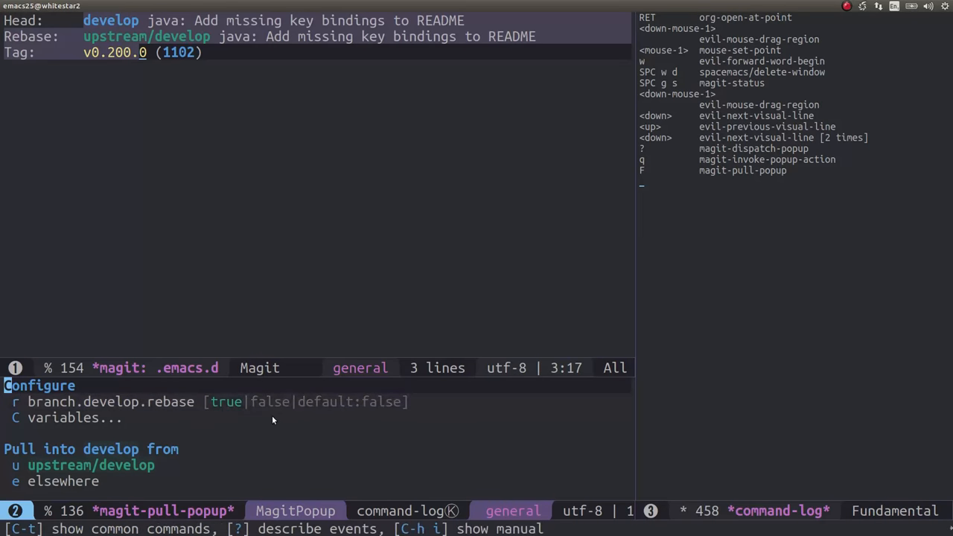
pyautogui.moveTo(337, 411)
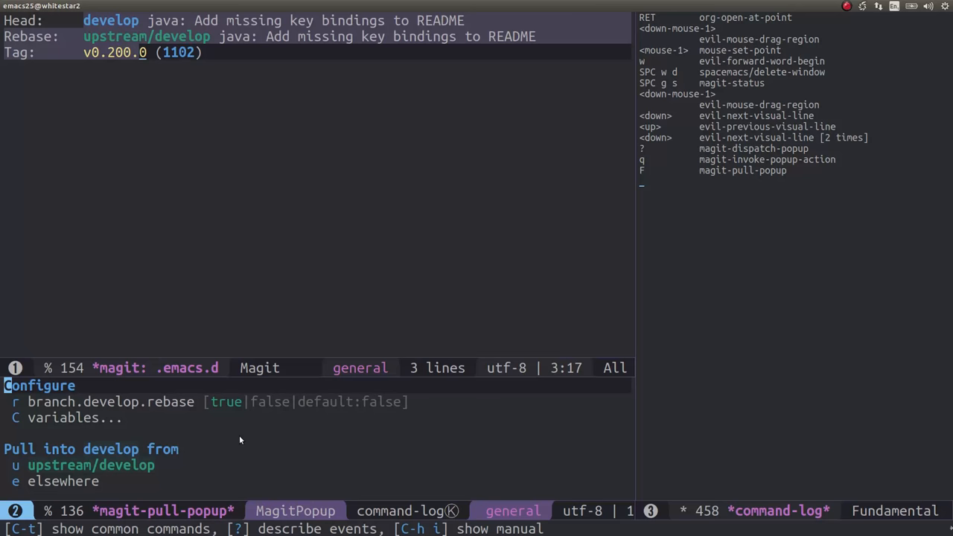
pyautogui.press('u')
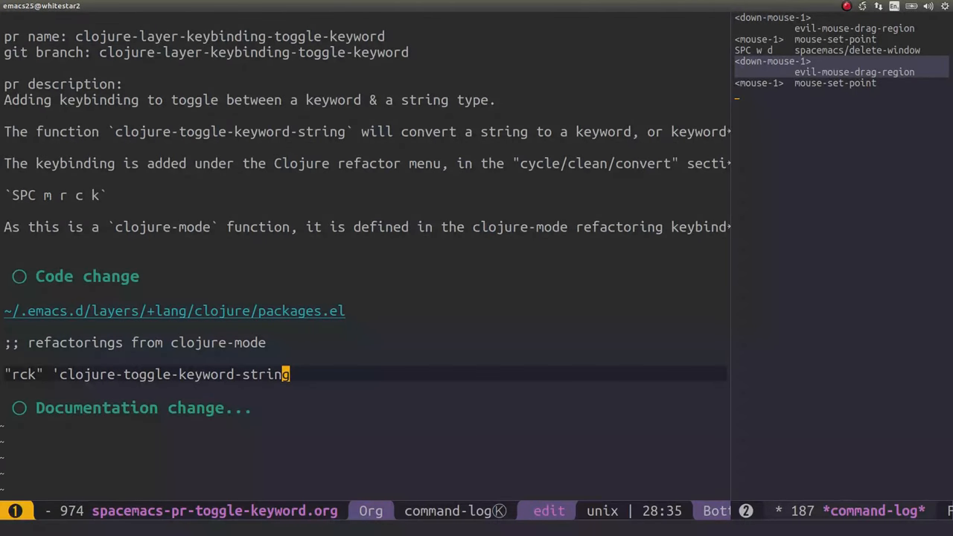
# Step: Copy the "rck" clojure-toggle-keyword-string line by cutting and restoring it
pyautogui.press('d')
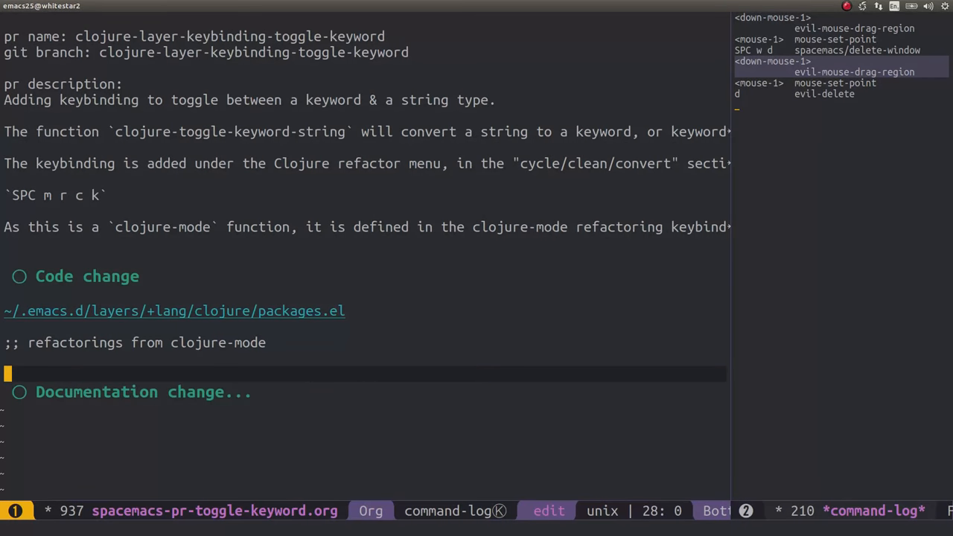
pyautogui.press('u')
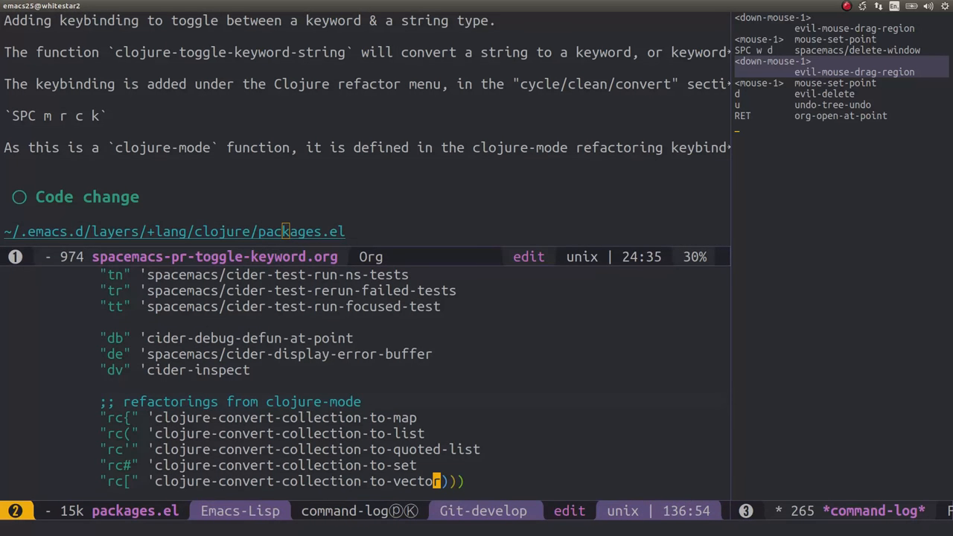
# Step: Scroll packages.el to the clojure-mode refactoring keybindings list
pyautogui.scroll(-3)
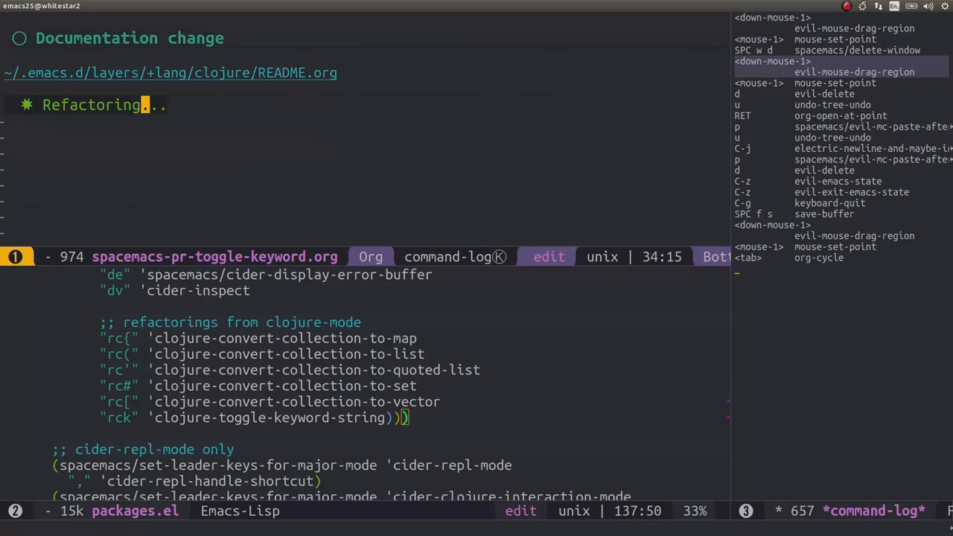
# Step: Unfold the Refactoring heading in the notes to show the toggle row
pyautogui.press('tab')
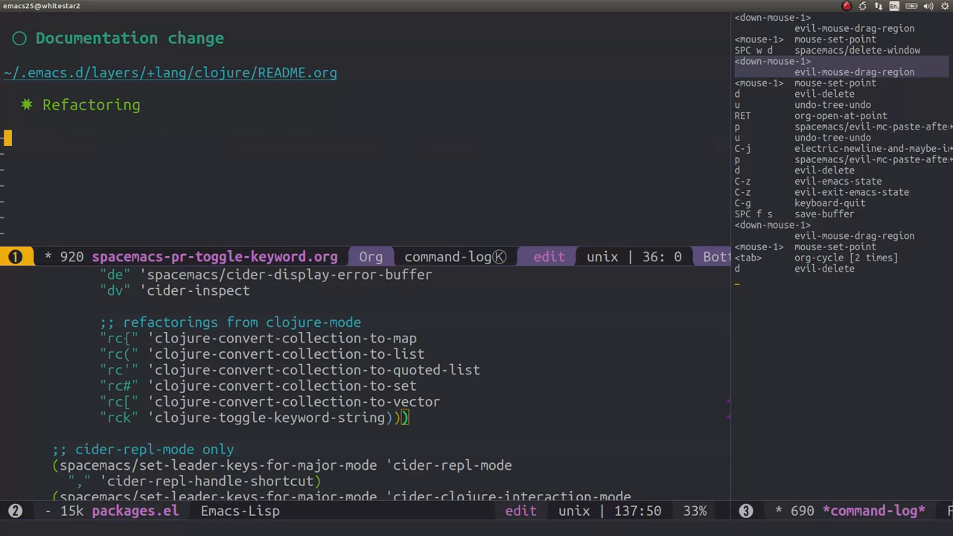
pyautogui.moveTo(430, 207)
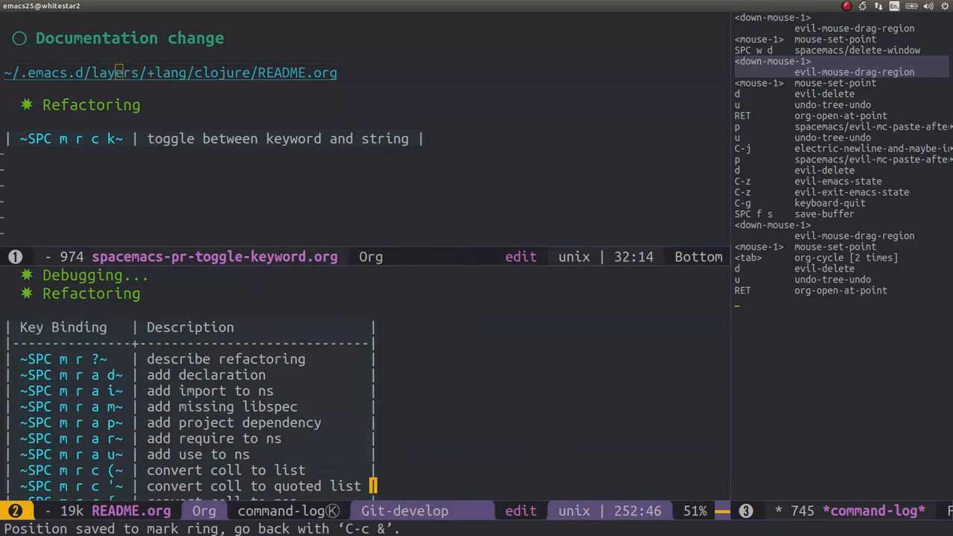
# Step: Insert the 'toggle between keyword and string' row above clean ns in the README table
pyautogui.scroll(-3)
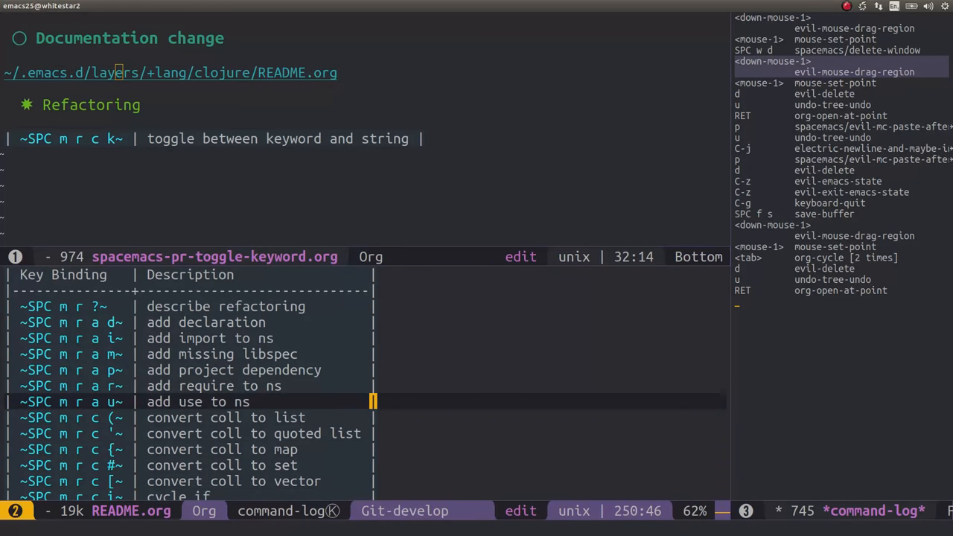
pyautogui.click(81, 402)
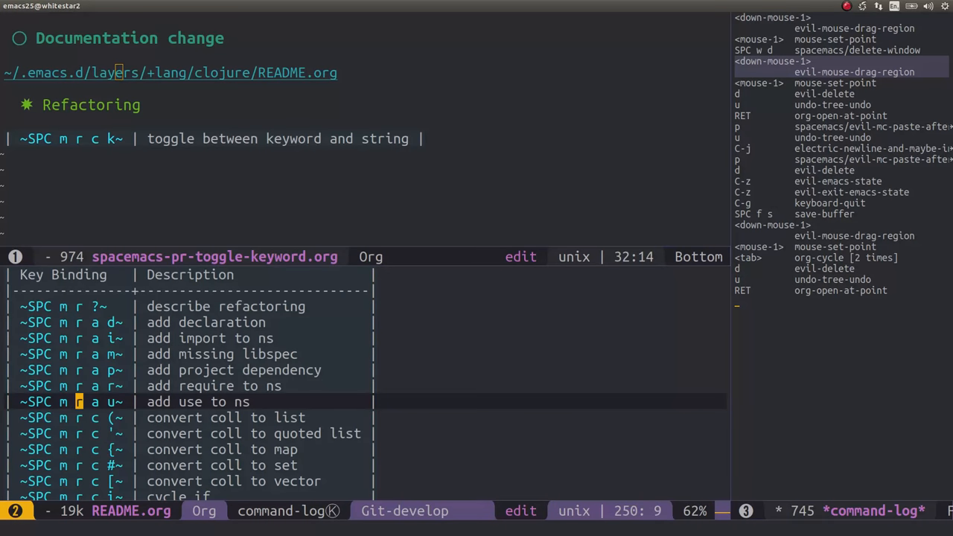
pyautogui.scroll(-3)
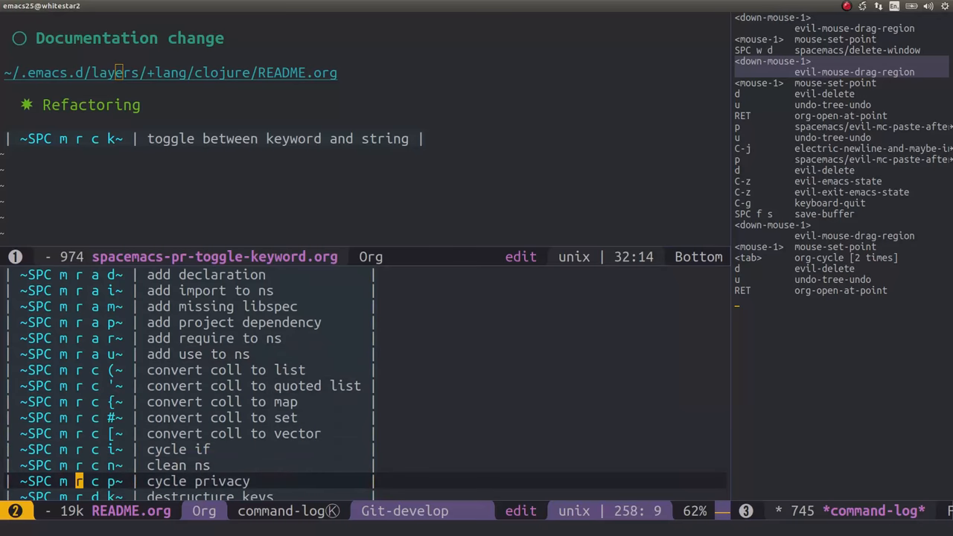
pyautogui.scroll(-3)
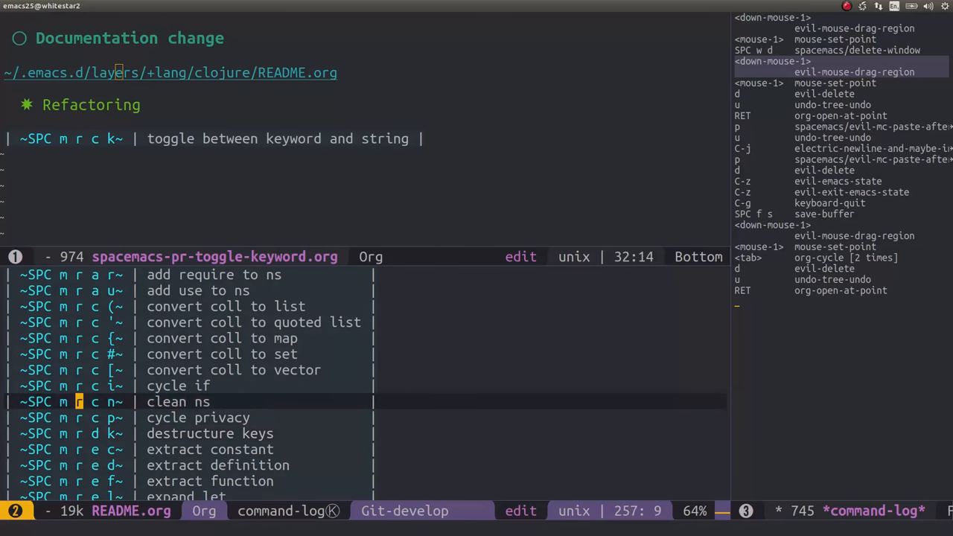
pyautogui.press('up')
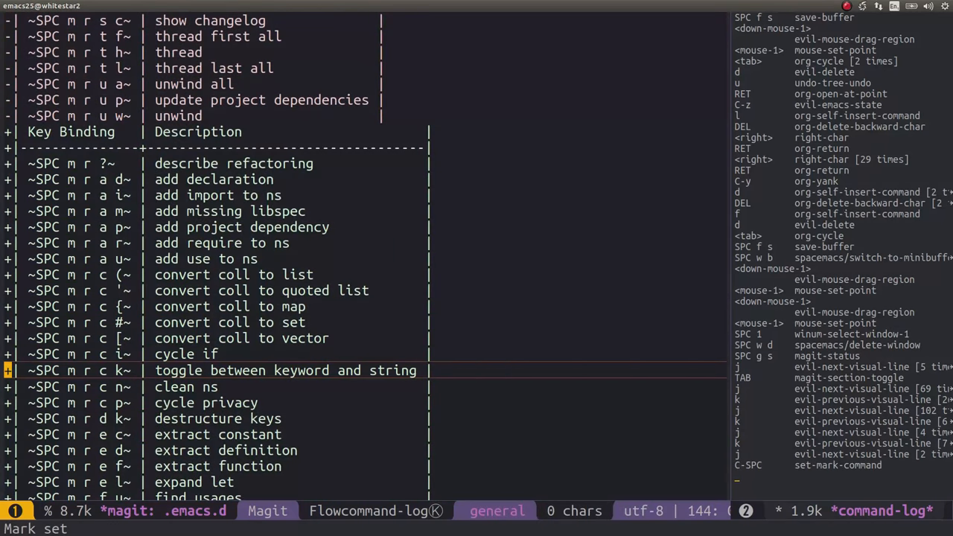
# Step: Mark the added keyword/string toggle row in the README diff for partial staging
pyautogui.press('j')
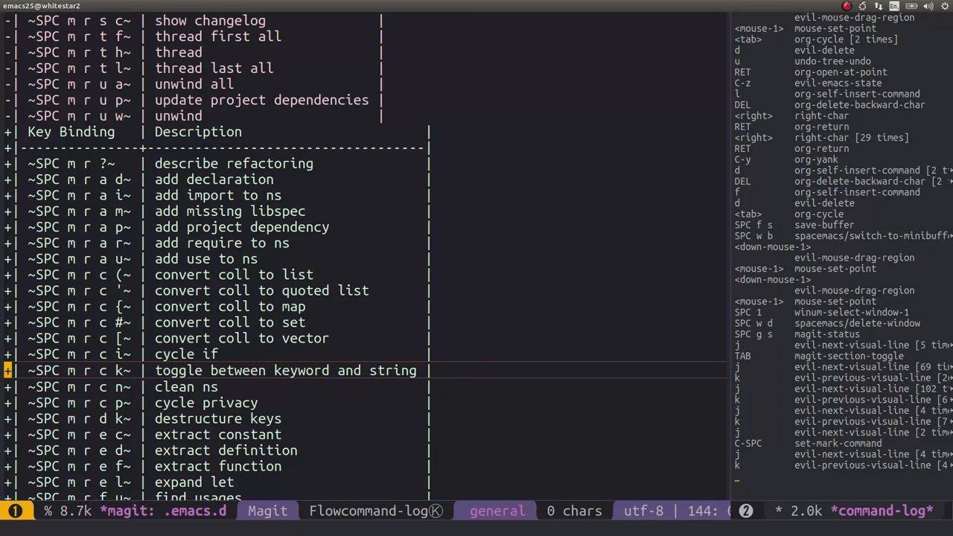
pyautogui.press('s')
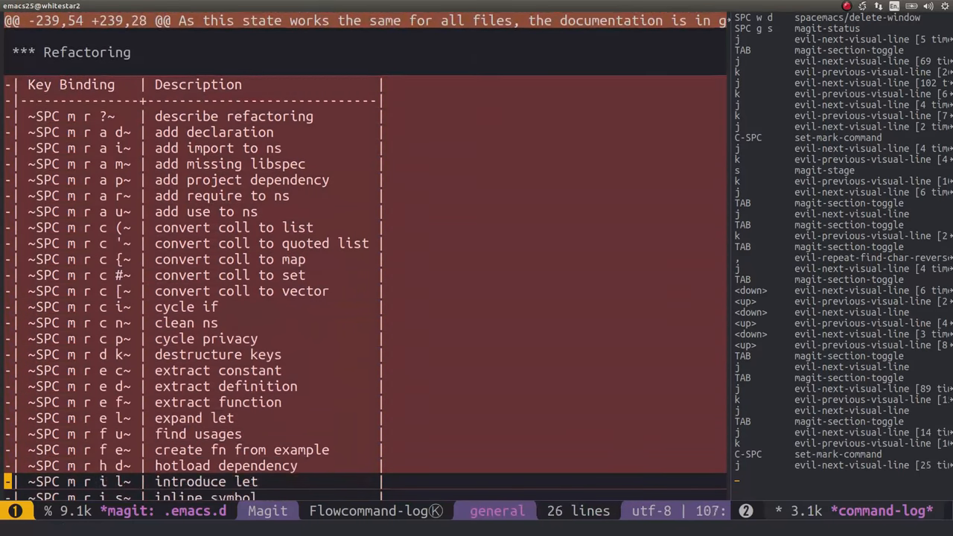
# Step: Review the README.org Refactoring table hunk down through the 'unwind' row
pyautogui.scroll(-3)
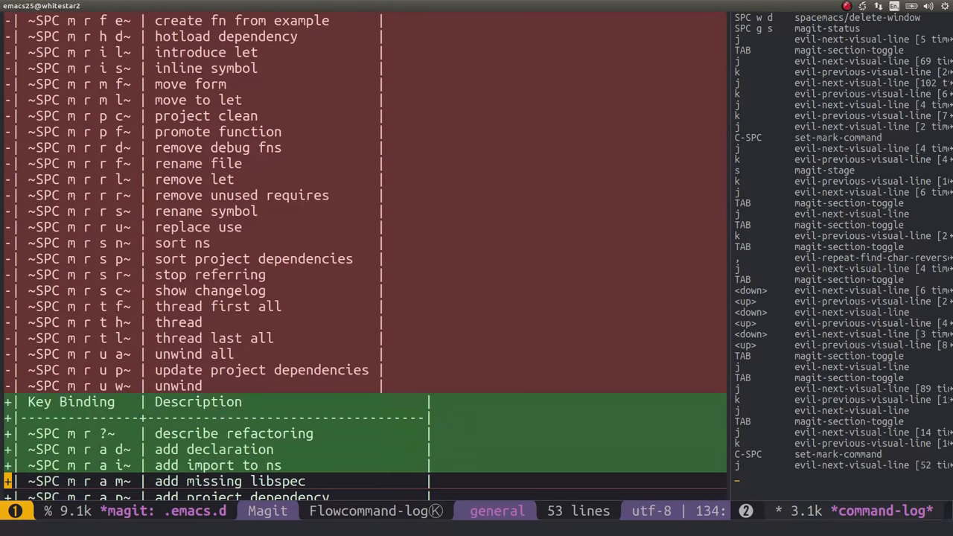
pyautogui.scroll(-3)
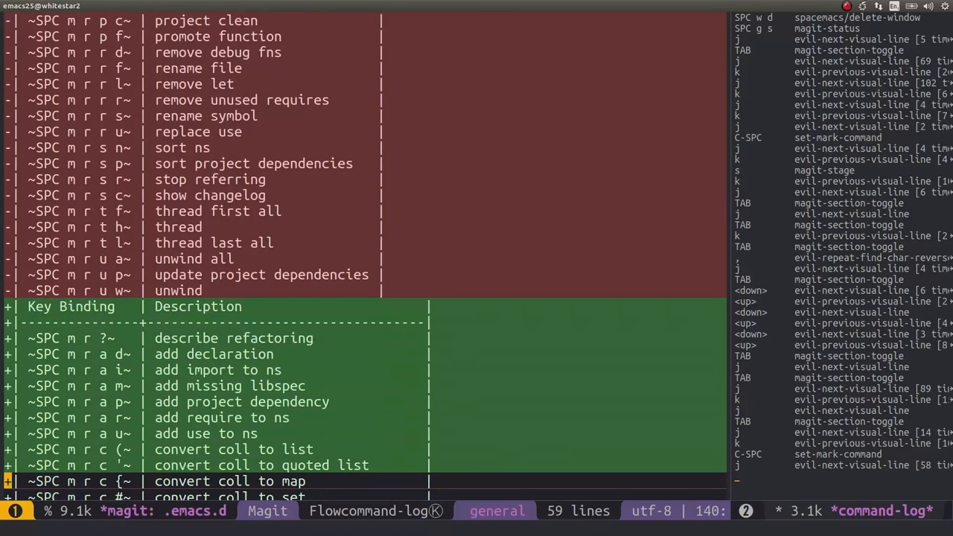
pyautogui.scroll(-3)
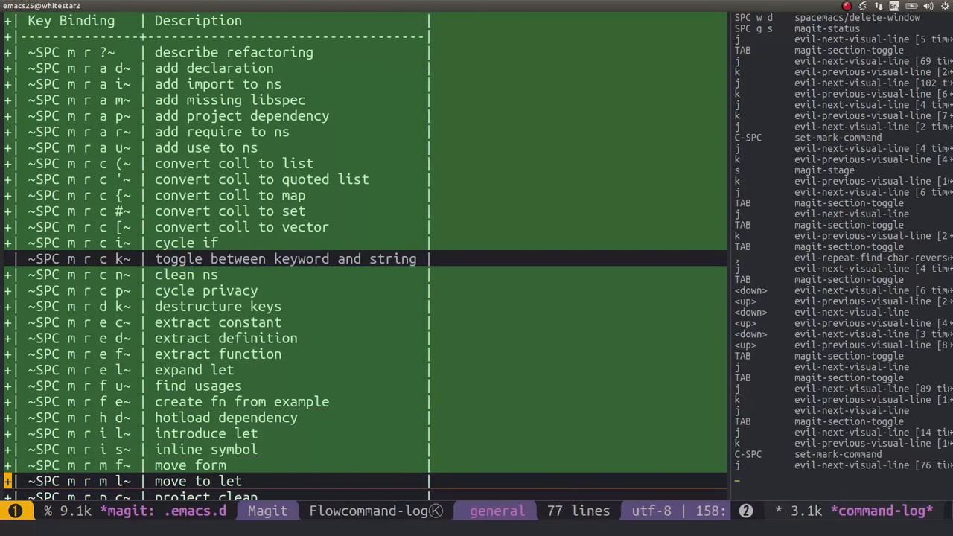
pyautogui.scroll(-3)
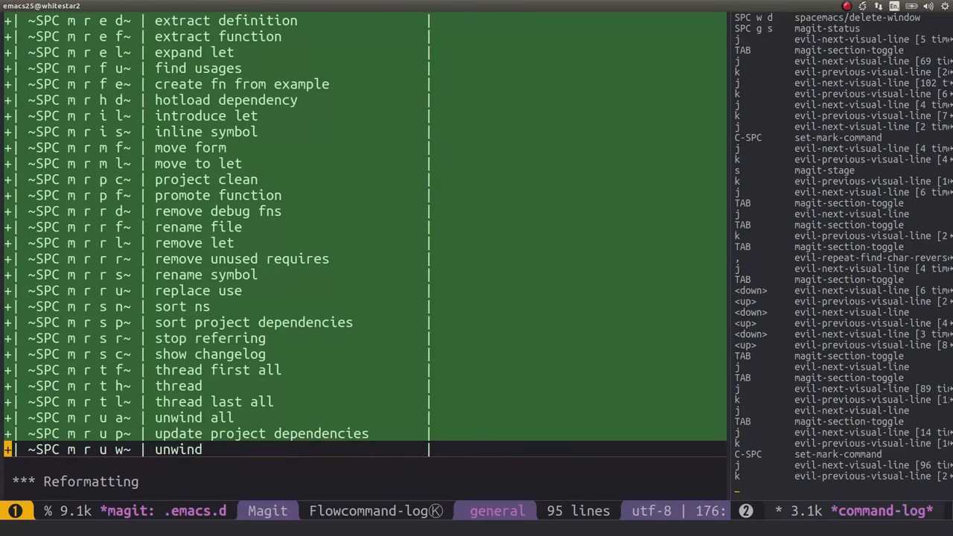
pyautogui.moveTo(450, 98)
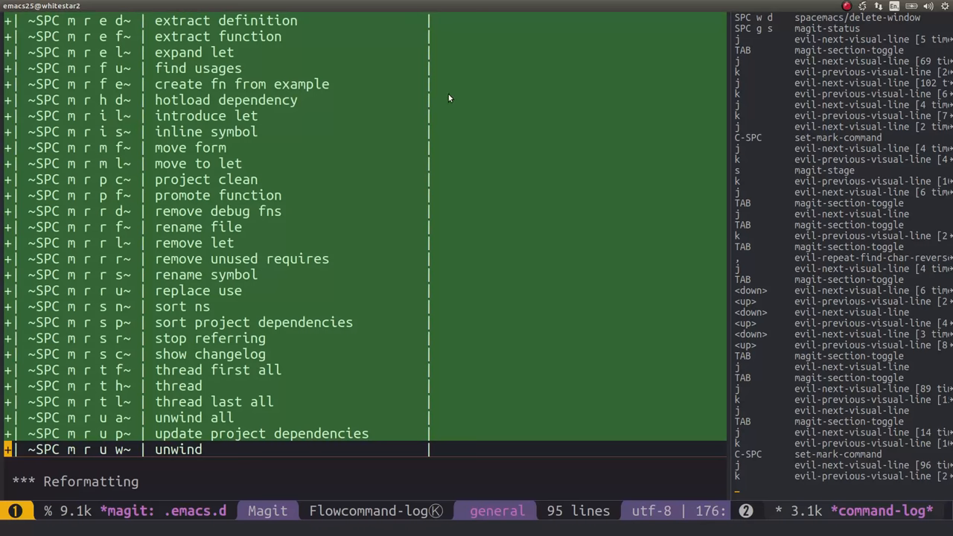
pyautogui.moveTo(429, 319)
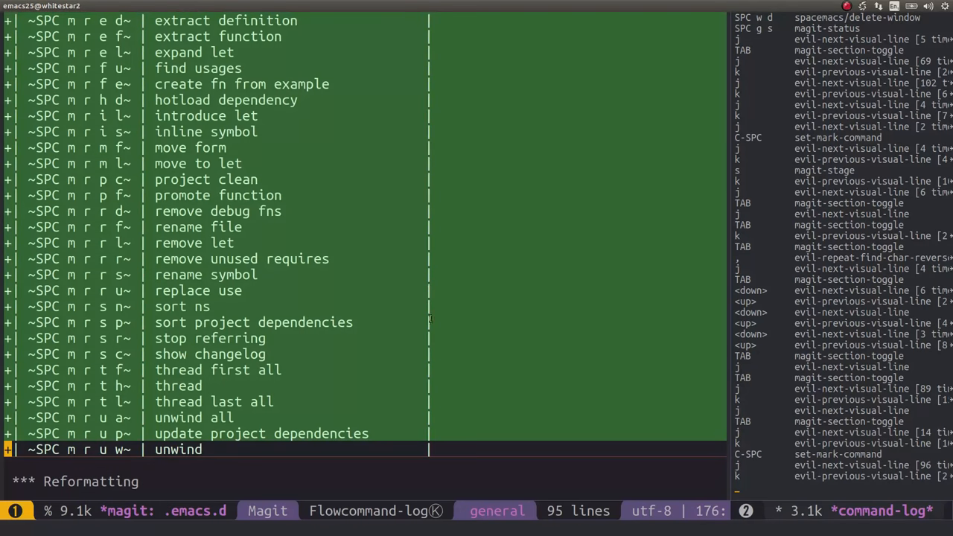
pyautogui.moveTo(439, 420)
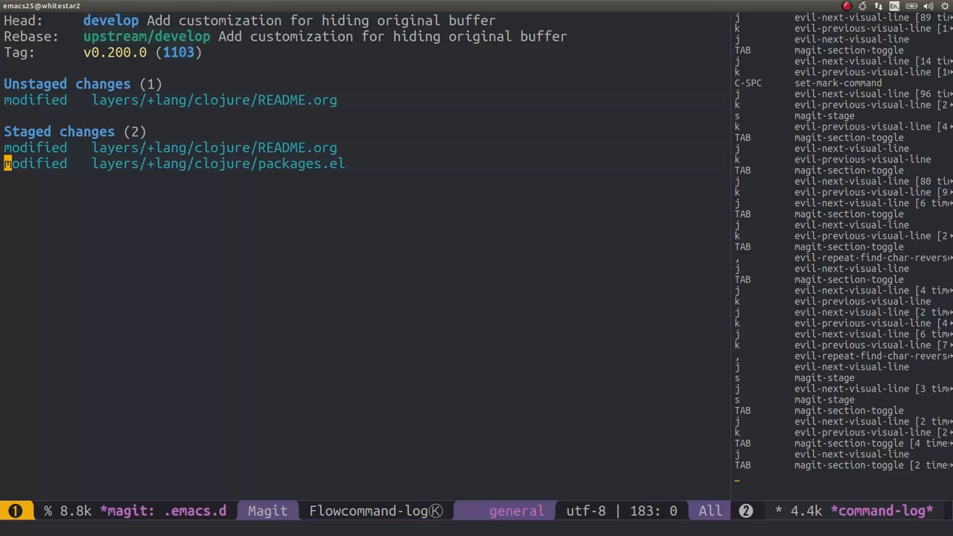
# Step: Create the branch clojure-layer-keybinding-toggle-keyword from develop
pyautogui.press('b')
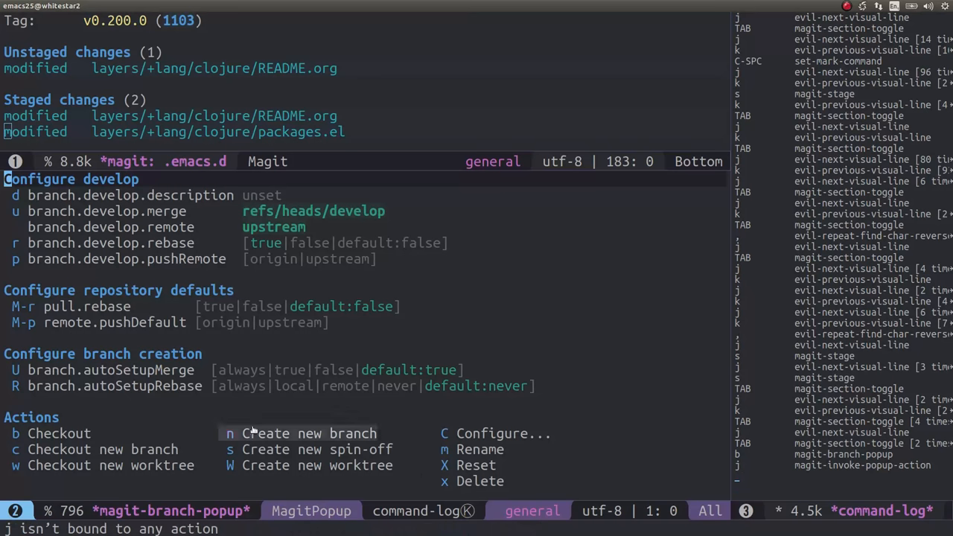
pyautogui.moveTo(324, 433)
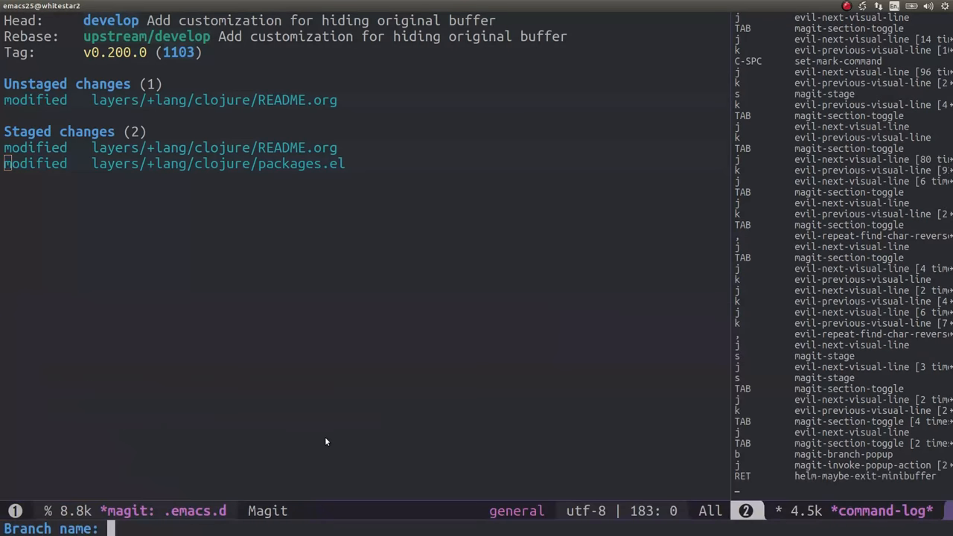
pyautogui.moveTo(320, 445)
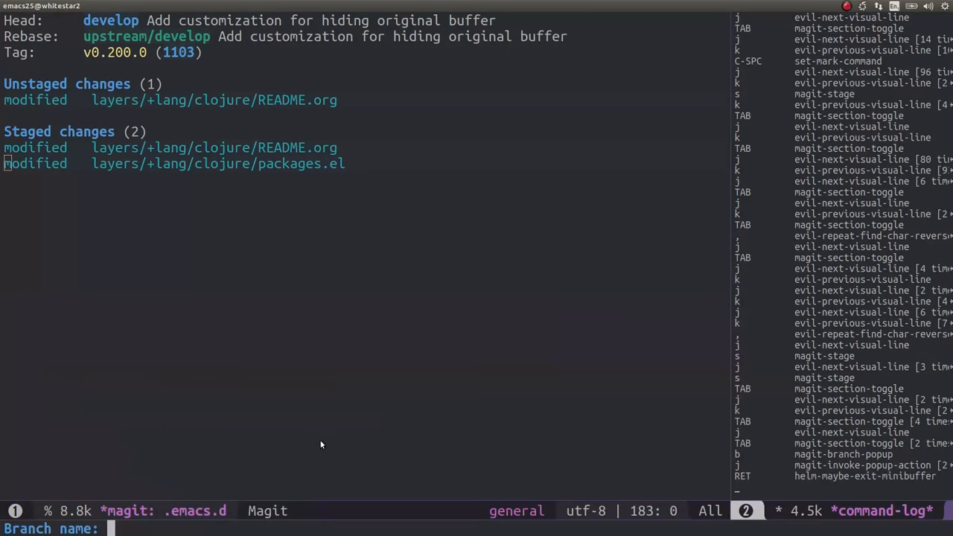
pyautogui.write('clojure')
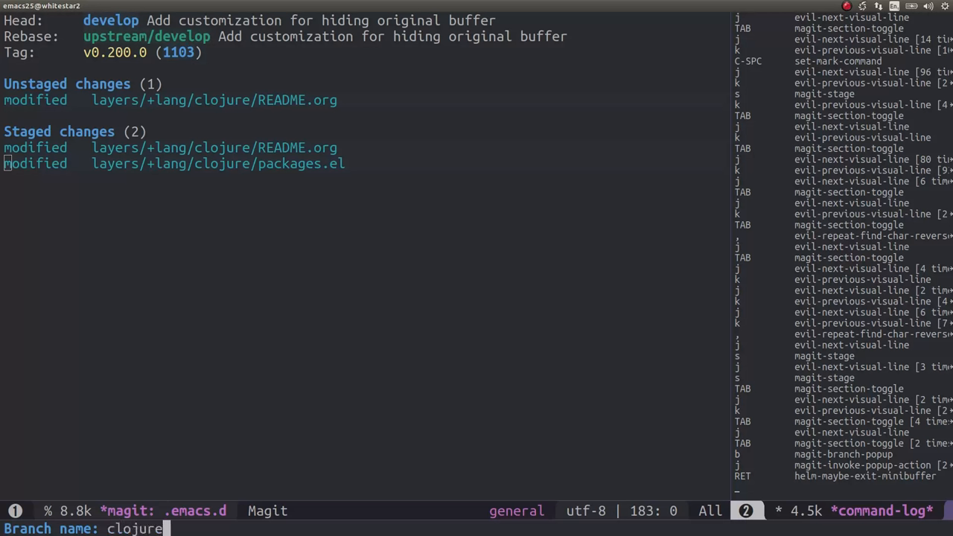
pyautogui.write('-layer')
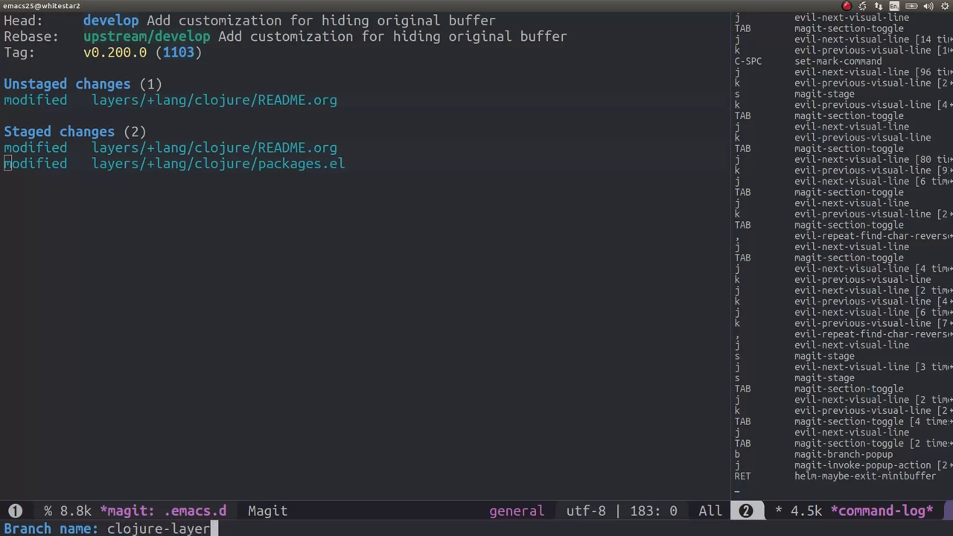
pyautogui.write('-keybinding')
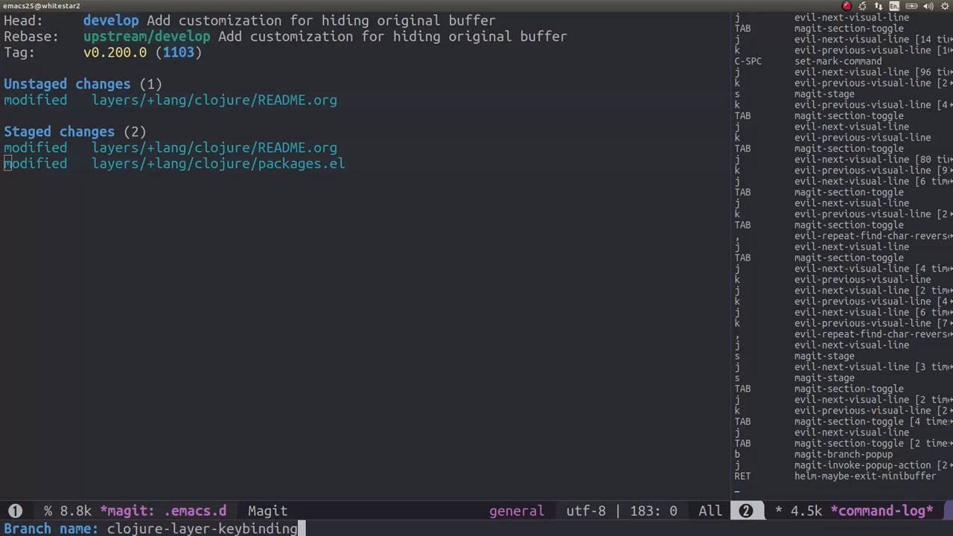
pyautogui.write('-toggle-l')
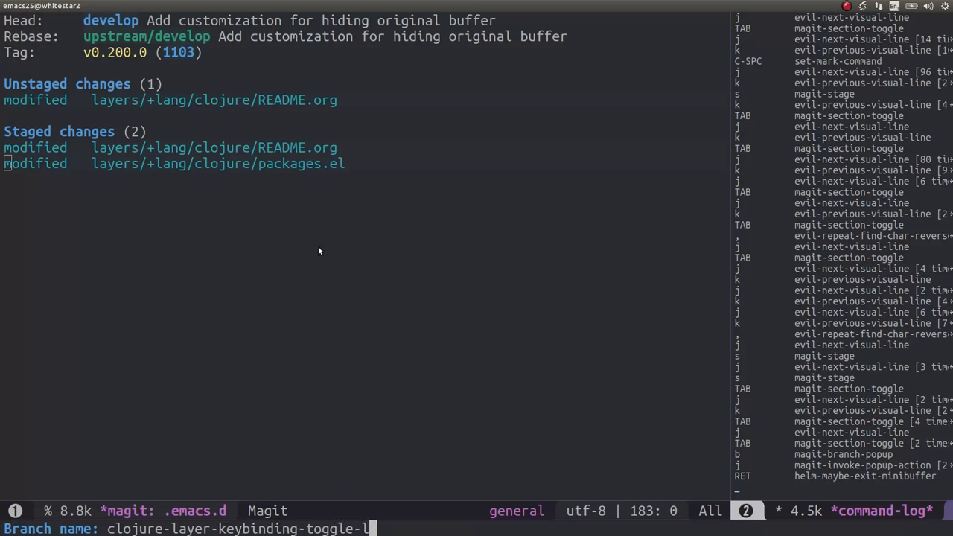
pyautogui.write('keywor')
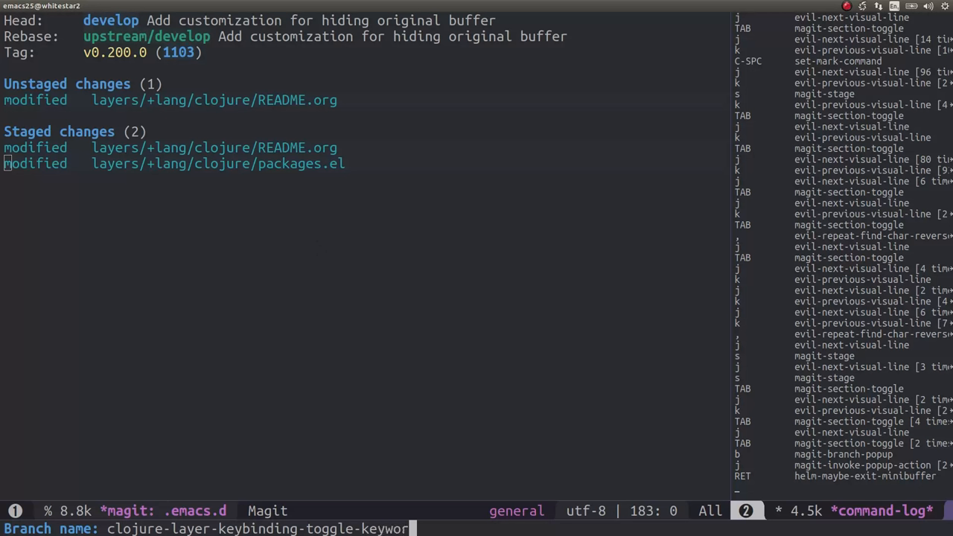
pyautogui.write('d')
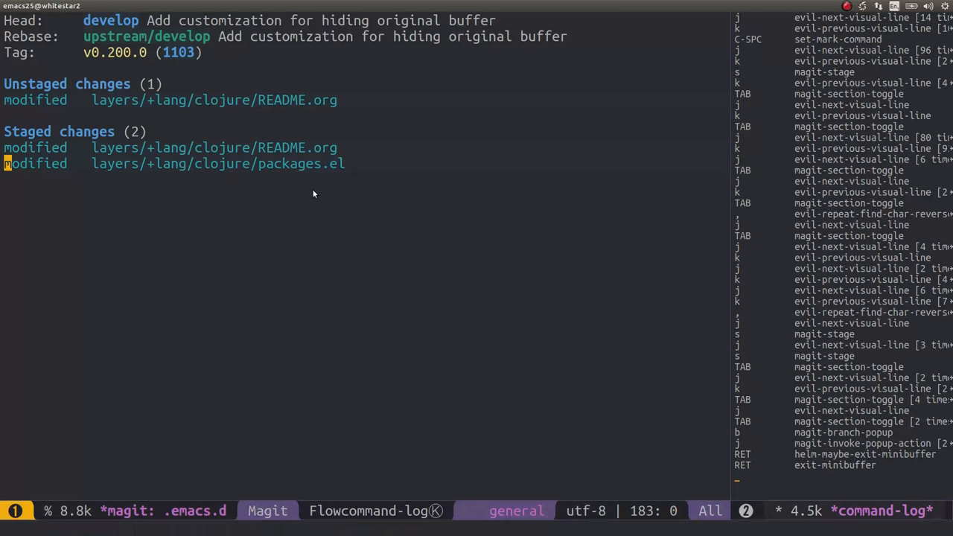
# Step: Check out the clojure-layer-keybinding-toggle-keyword branch
pyautogui.press('b')
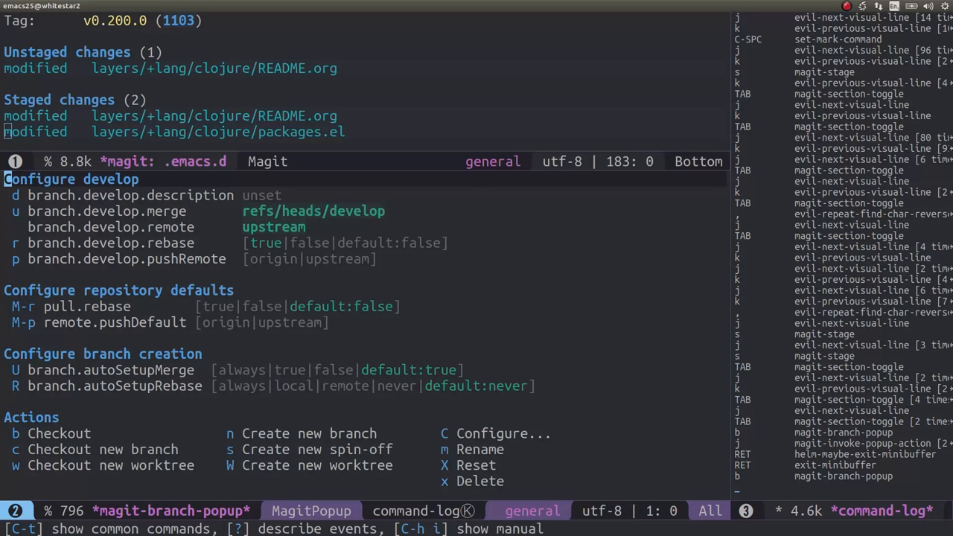
pyautogui.press('b')
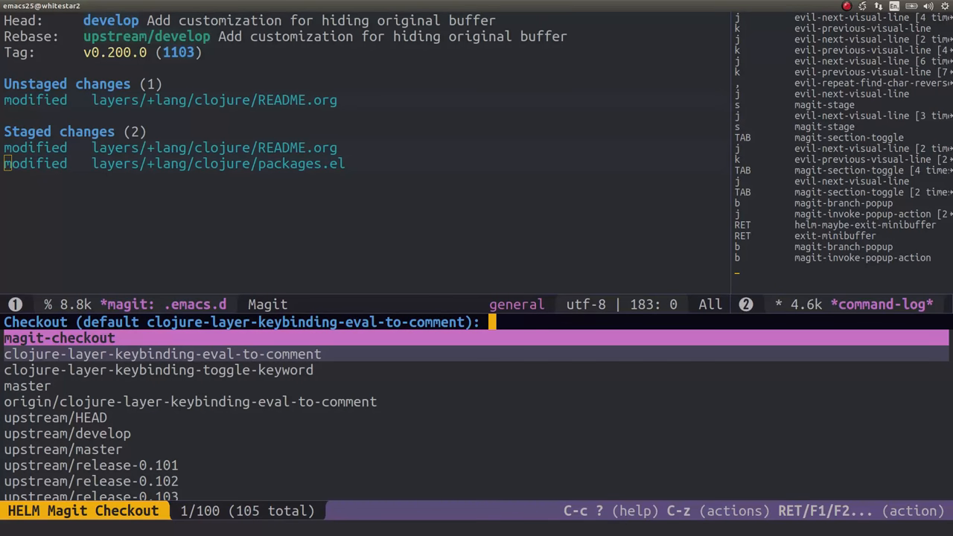
pyautogui.press('C-j')
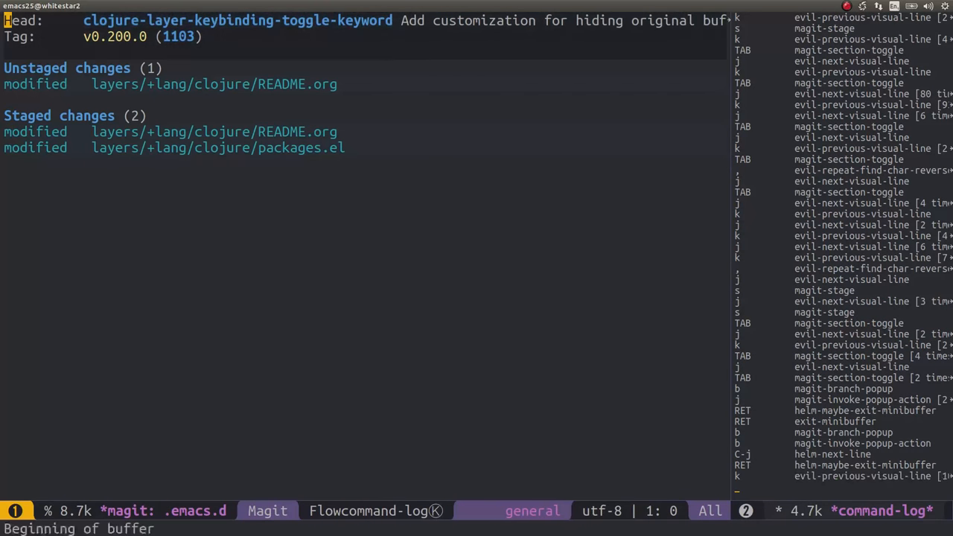
pyautogui.press('l')
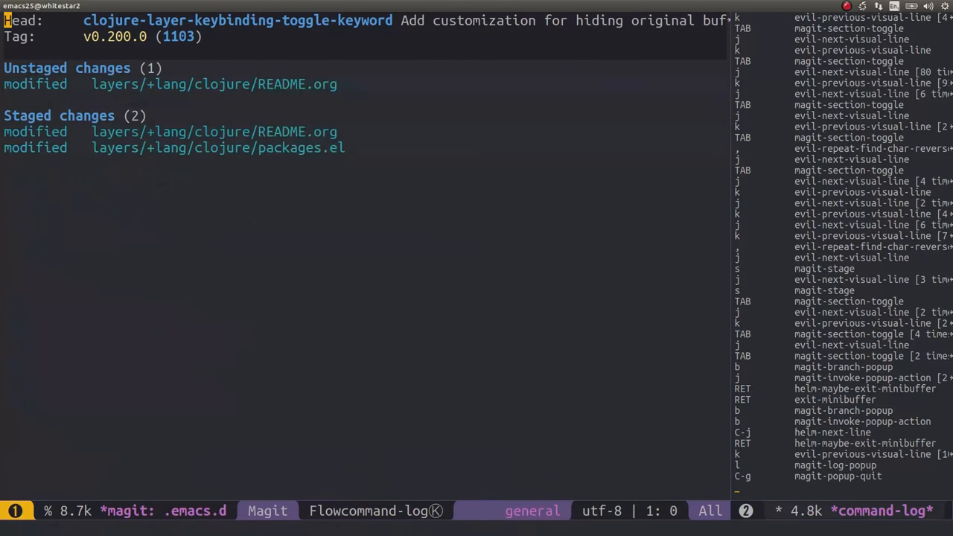
pyautogui.press('j')
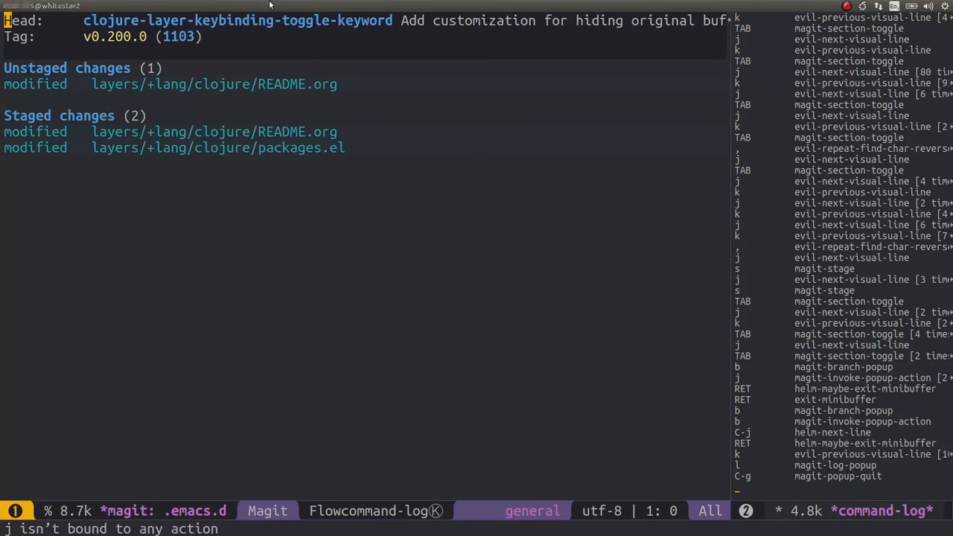
pyautogui.moveTo(242, 36)
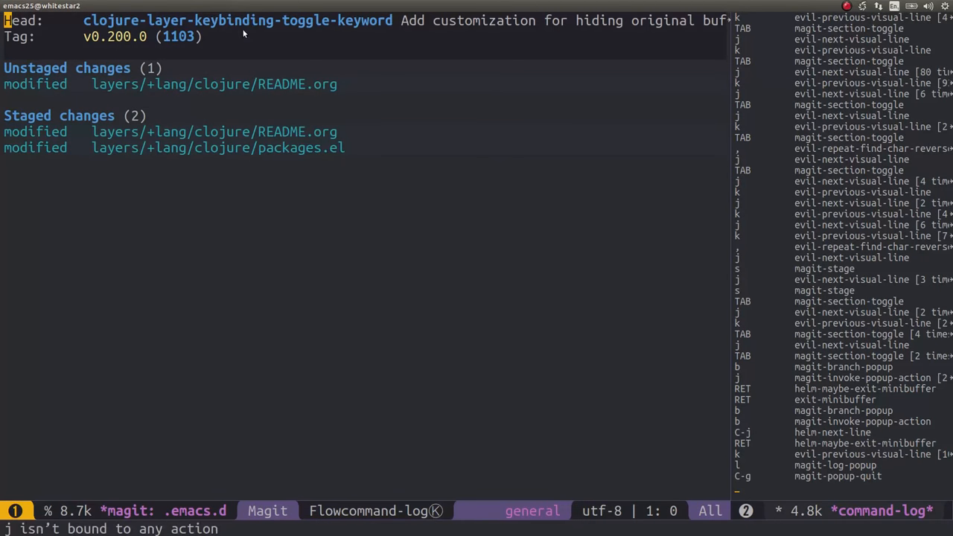
pyautogui.moveTo(202, 187)
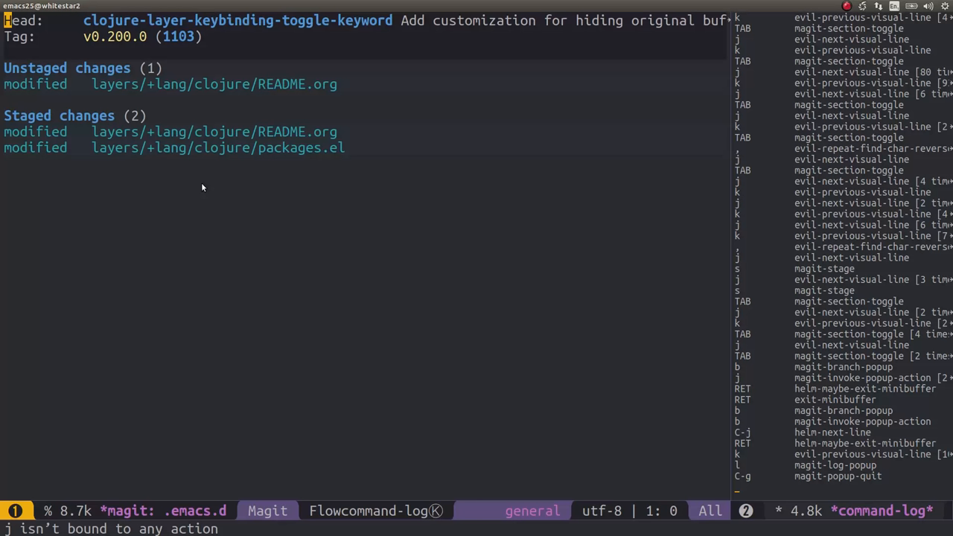
pyautogui.moveTo(201, 187)
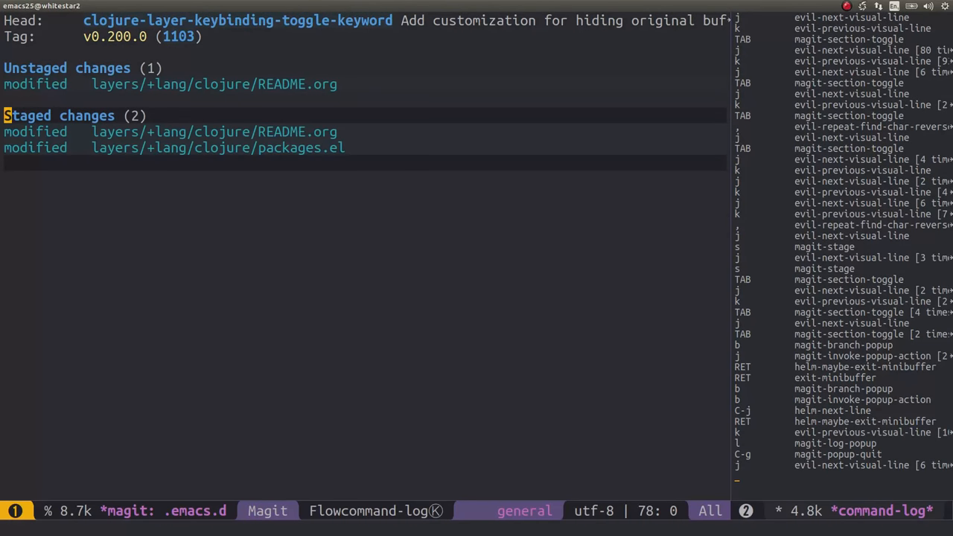
# Step: Begin a commit of the staged README.org and packages.el changes and review the staged diff
pyautogui.press('c')
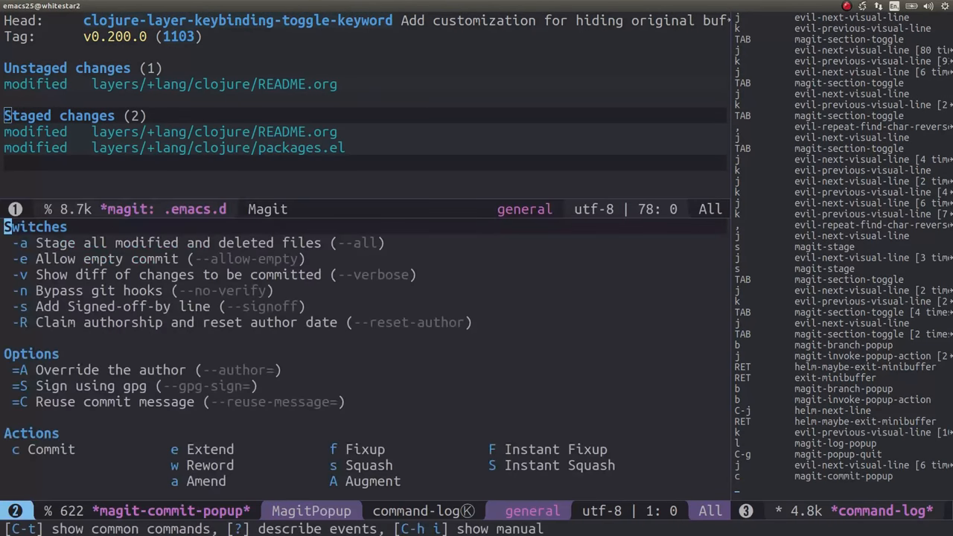
pyautogui.moveTo(134, 401)
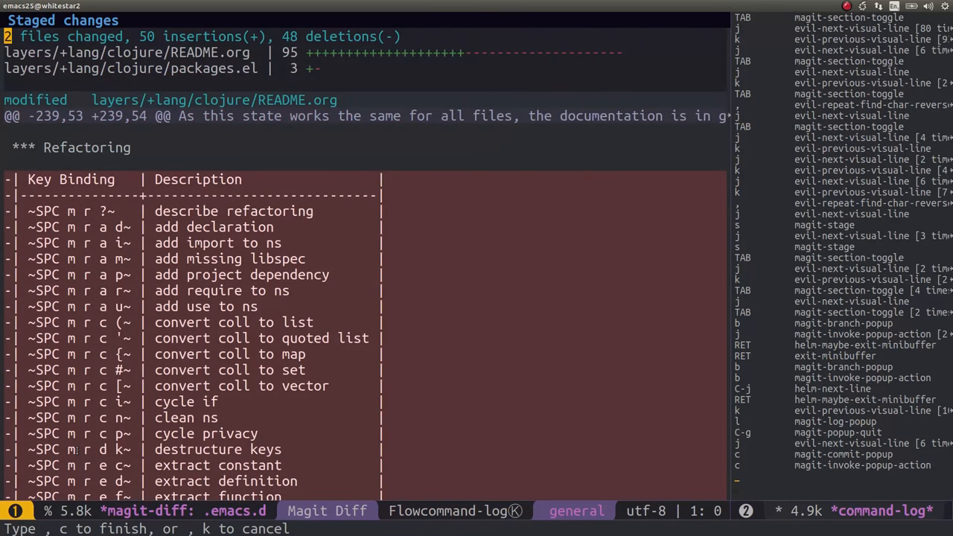
pyautogui.press('j')
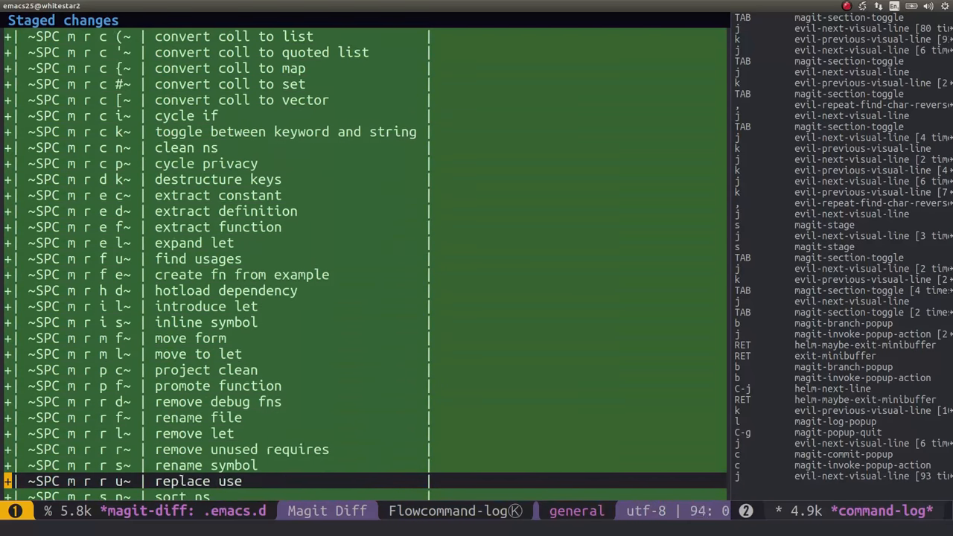
pyautogui.scroll(-3)
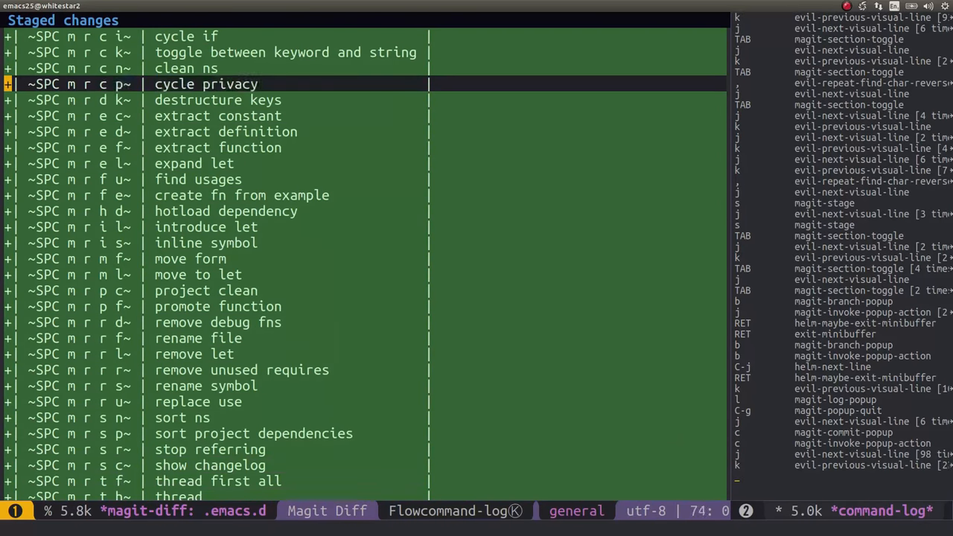
pyautogui.scroll(-3)
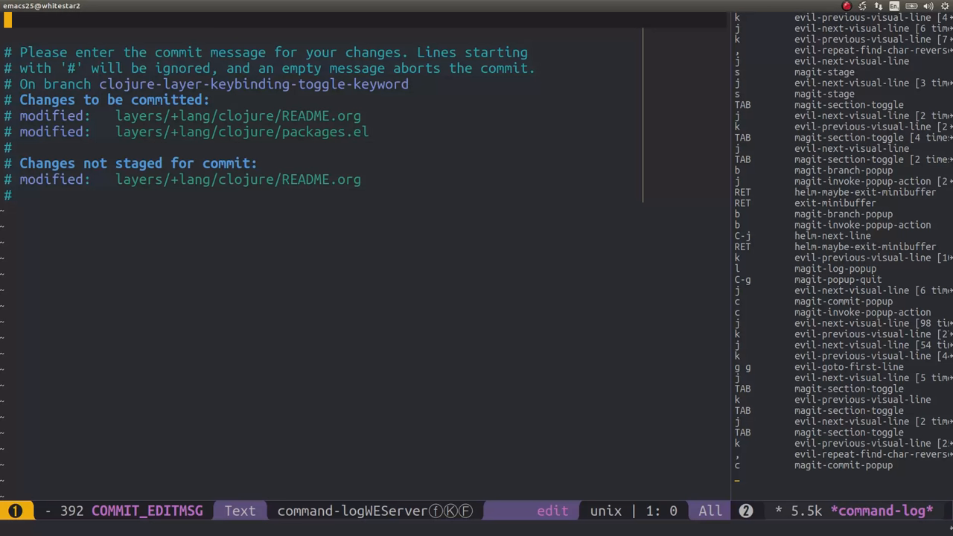
pyautogui.press('i')
pyautogui.write(':')
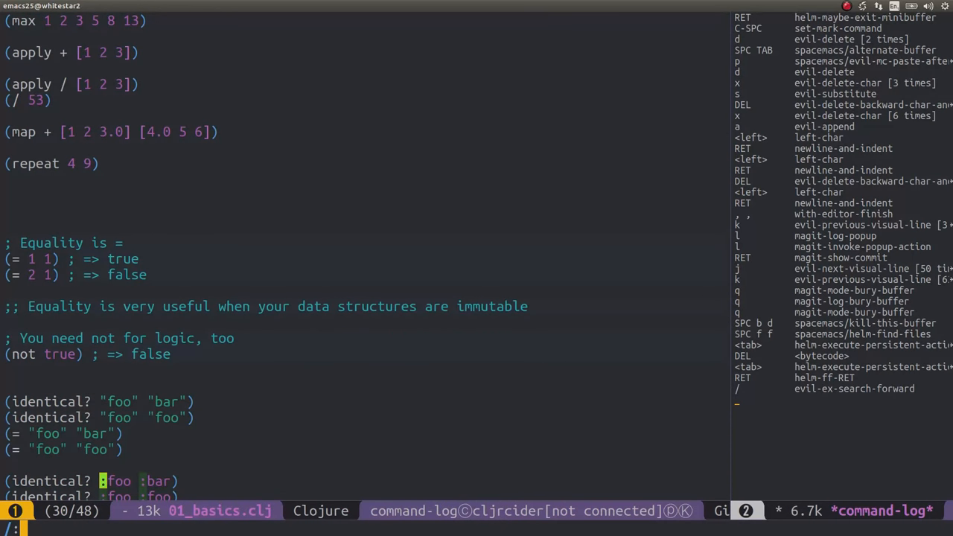
# Step: Jump to the :foo keyword in the identical? comparison of 01_basics.clj
pyautogui.press('Return')
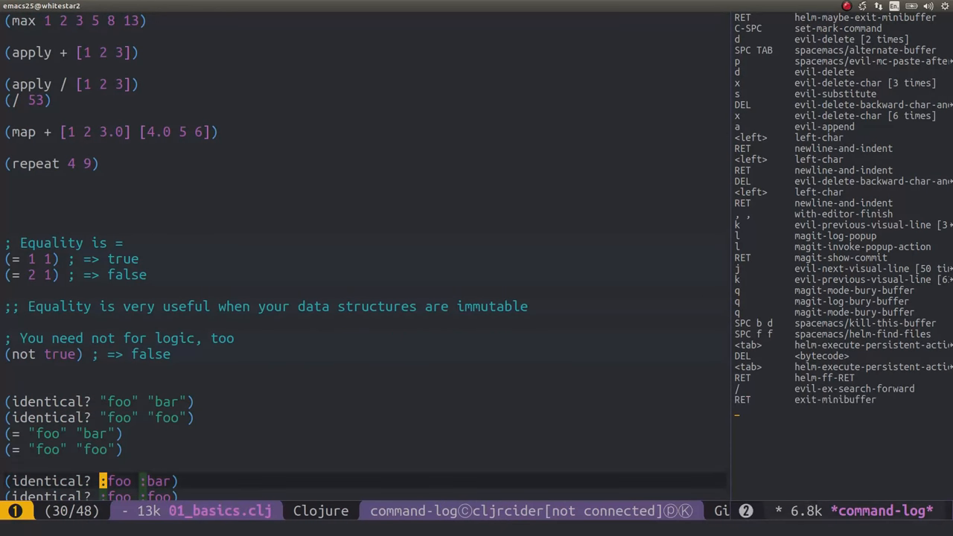
pyautogui.scroll(-3)
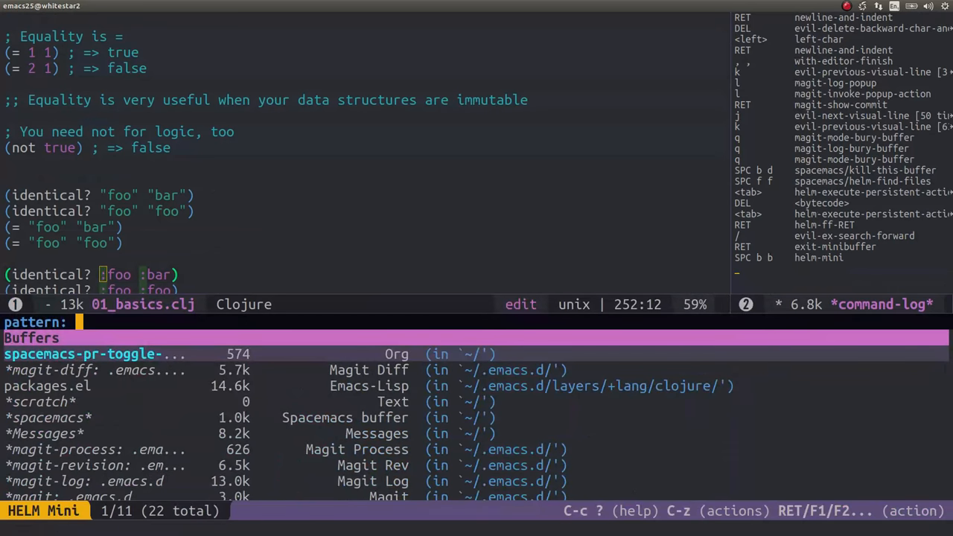
# Step: Switch to the Clojure layer's packages.el via the Helm Mini buffer list
pyautogui.write('packag')
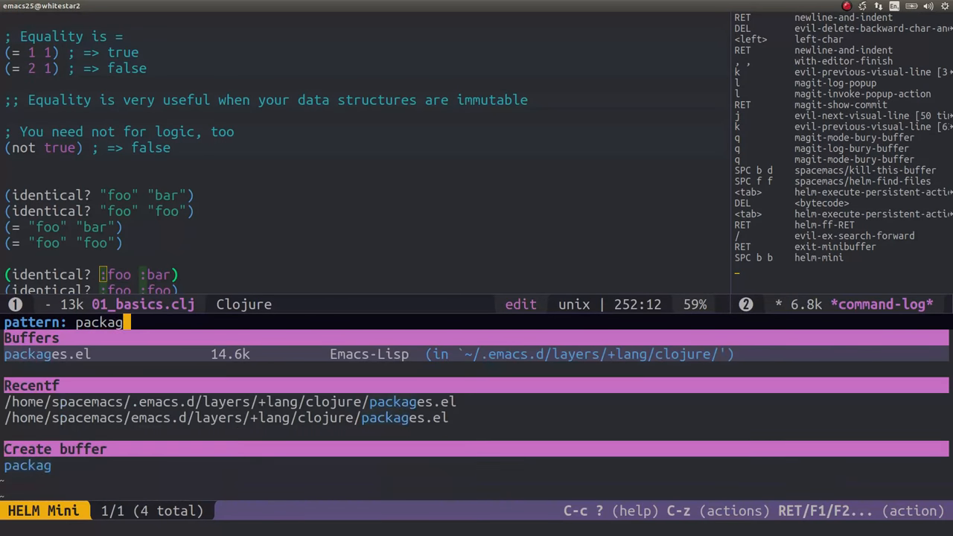
pyautogui.press('RET')
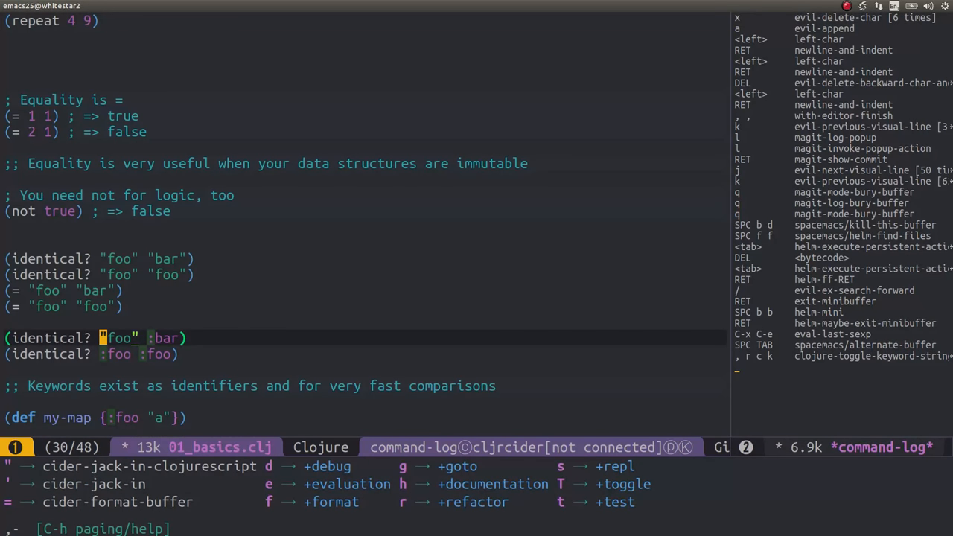
# Step: Toggle the "foo" string back to the :foo keyword, then summon the Spacemacs layers list
pyautogui.press('r')
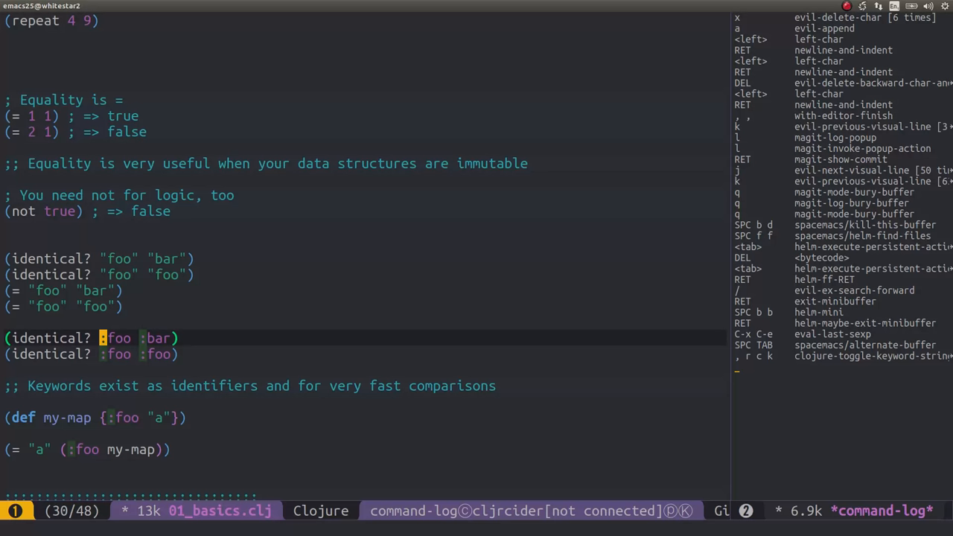
pyautogui.press('SPC')
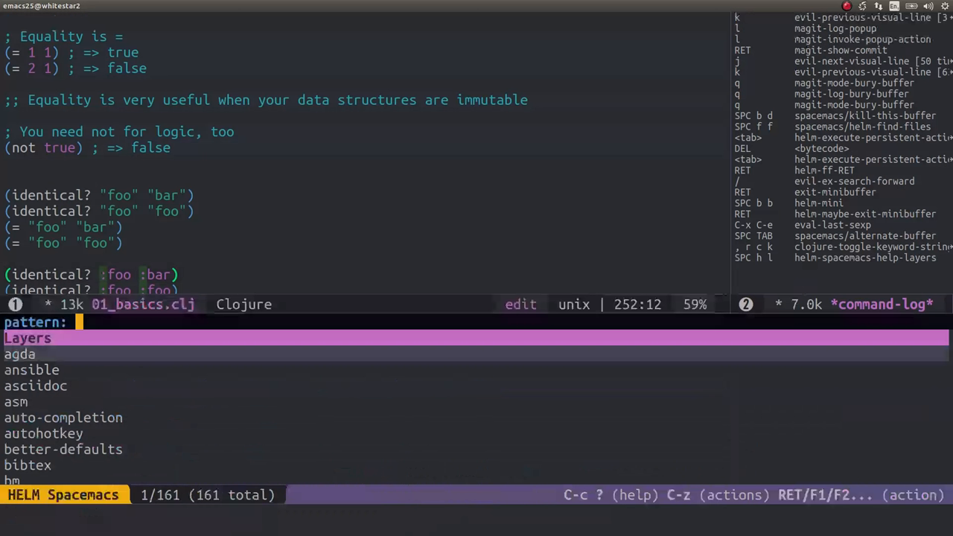
# Step: Open the Clojure layer README.org and locate the keyword/string toggle entry in the Refactoring table
pyautogui.write('clojur')
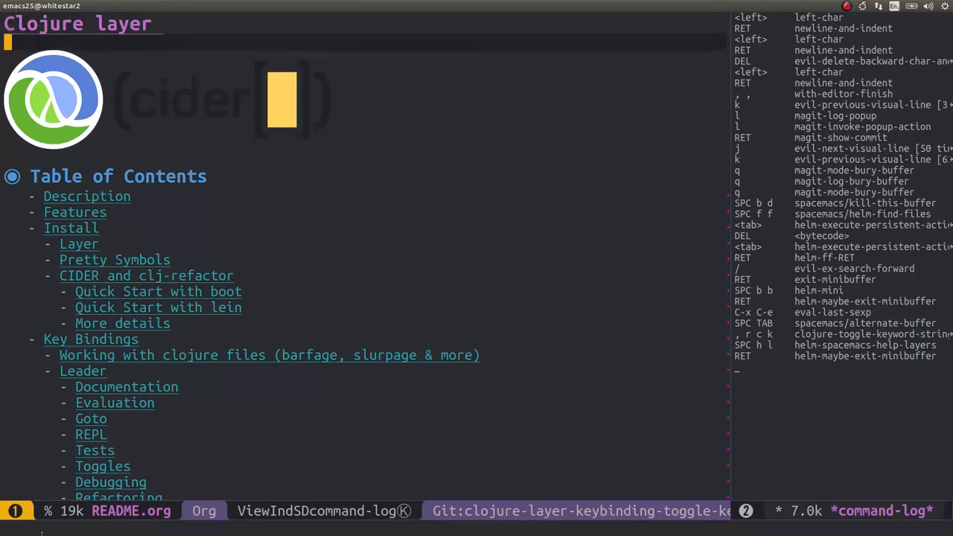
pyautogui.scroll(-3)
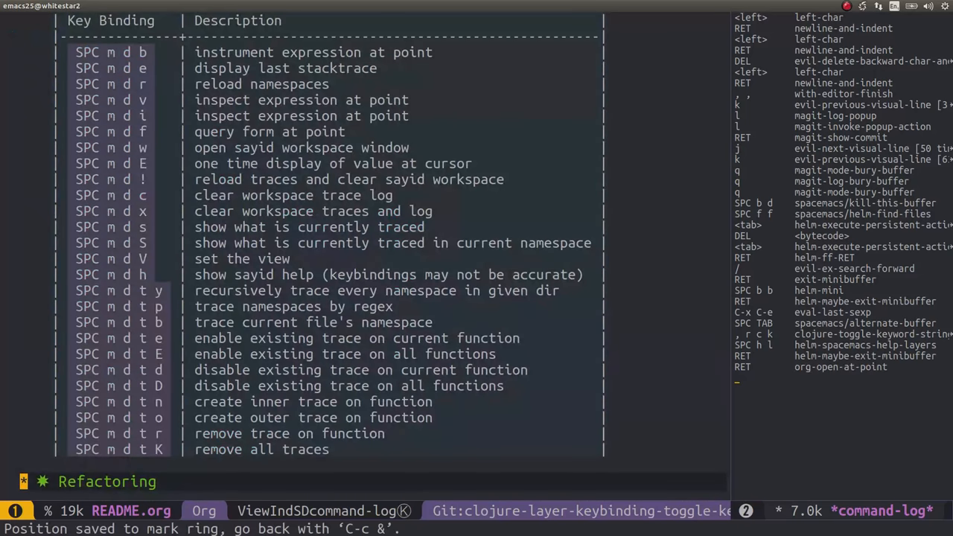
pyautogui.scroll(-3)
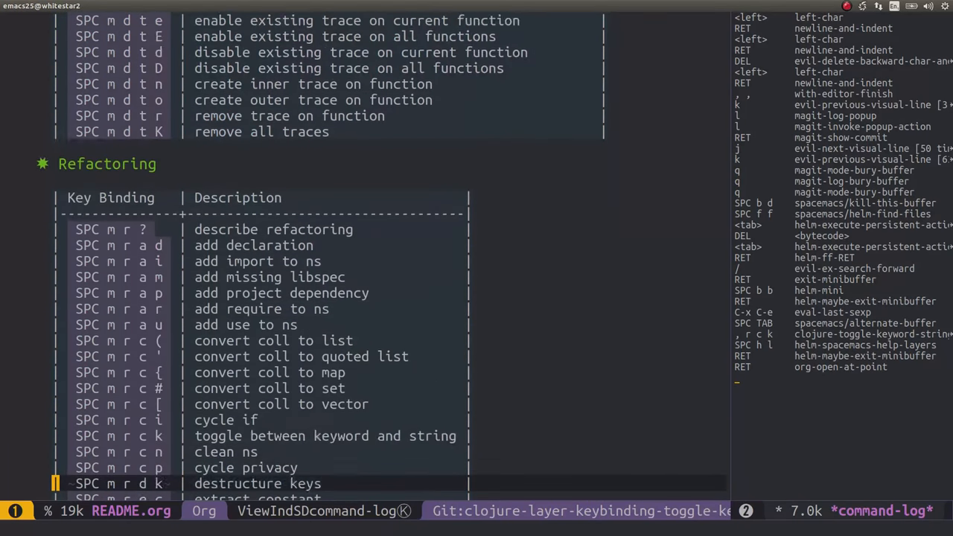
pyautogui.scroll(-3)
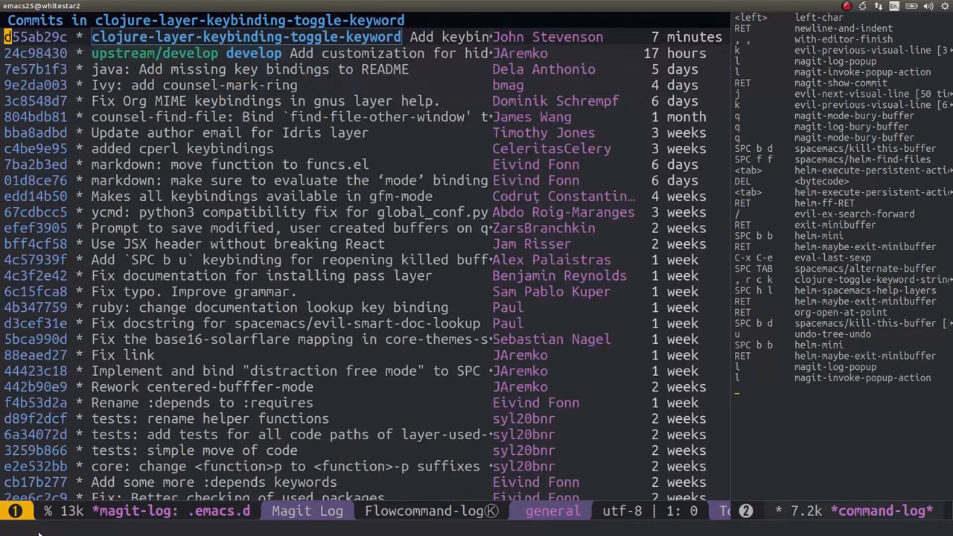
# Step: Return from the branch commit log to Magit status, then switch to the web browser
pyautogui.press('j')
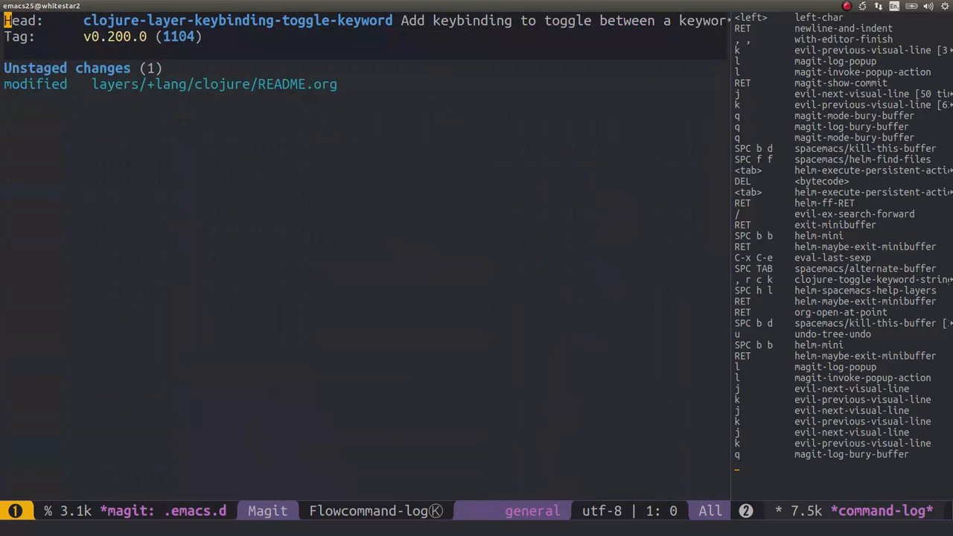
pyautogui.press('p')
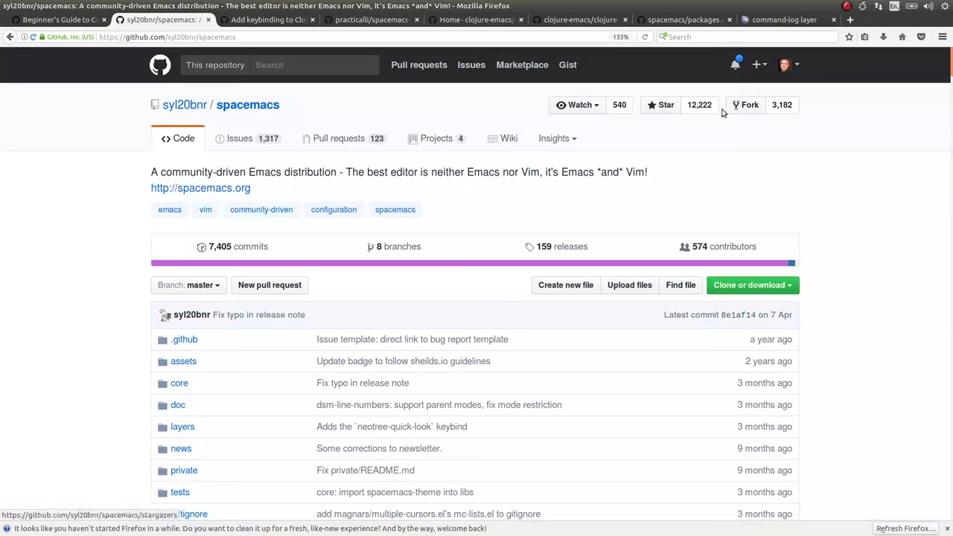
# Step: From syl20bnr/spacemacs, follow the Fork dialog to the existing practicalli/spacemacs-1 fork
pyautogui.click(745, 105)
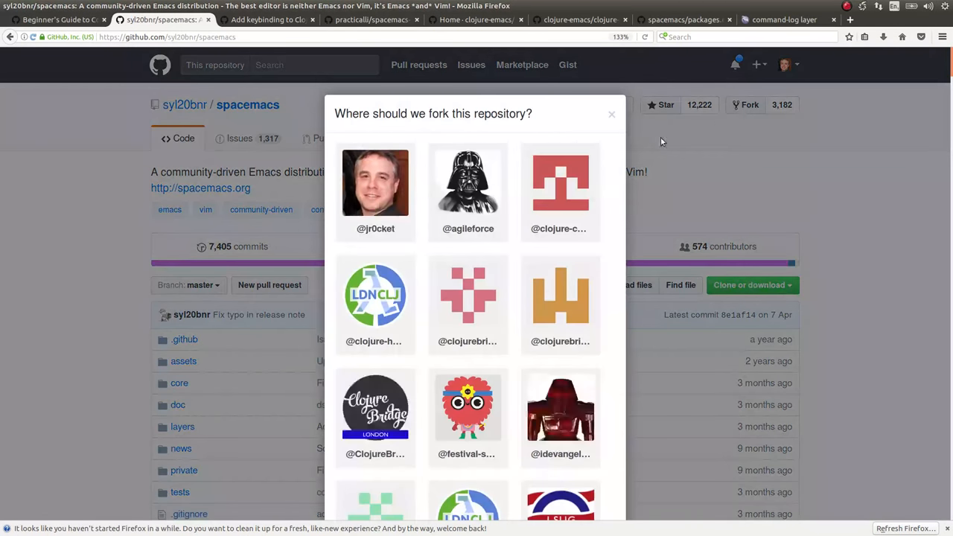
pyautogui.moveTo(467, 408)
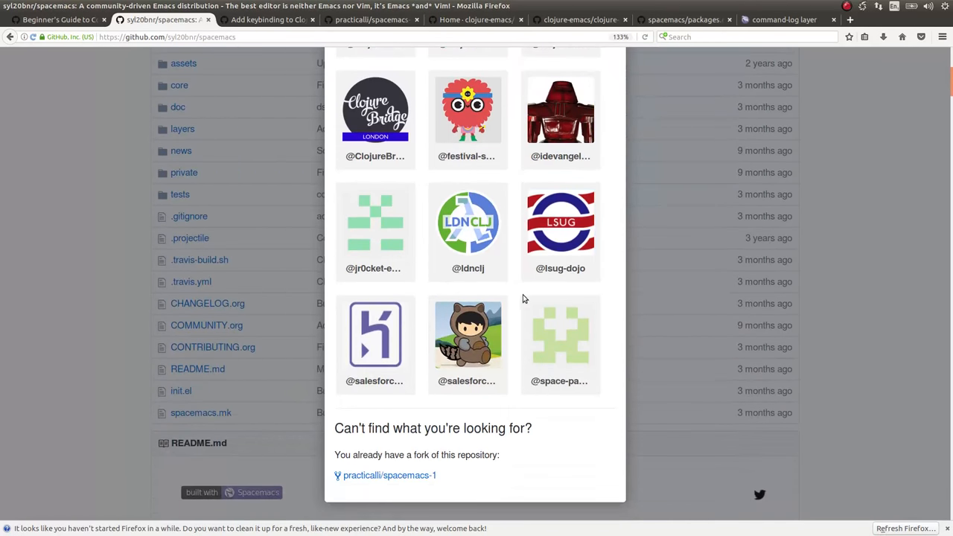
pyautogui.moveTo(381, 485)
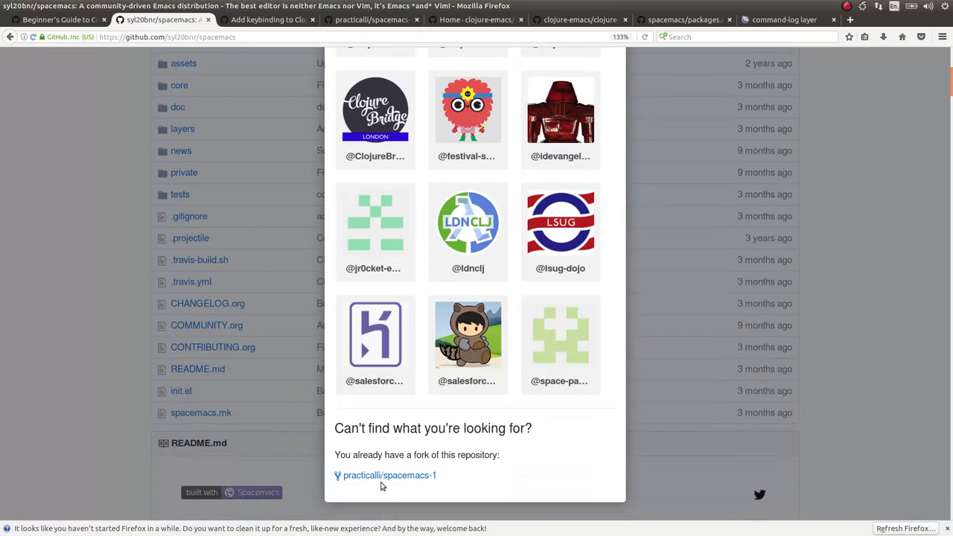
pyautogui.click(388, 475)
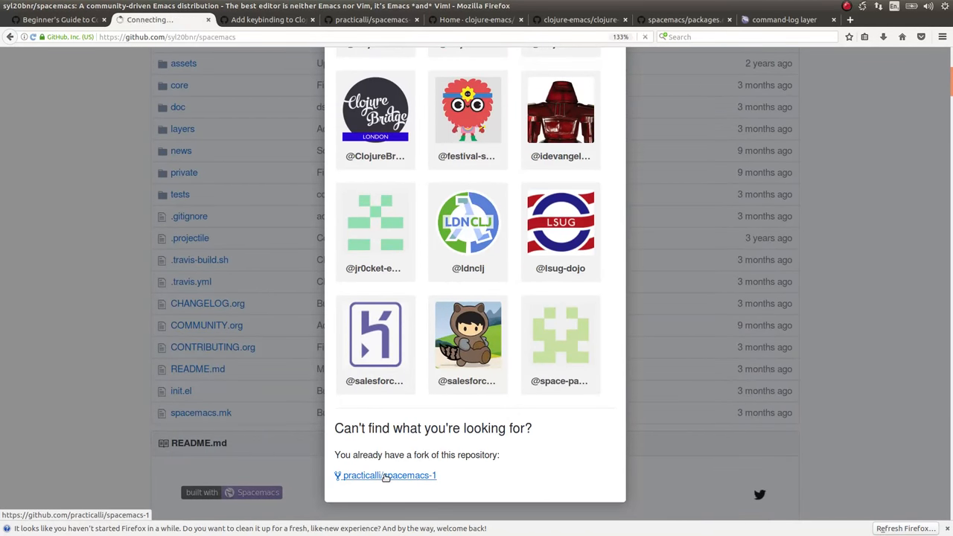
pyautogui.click(384, 475)
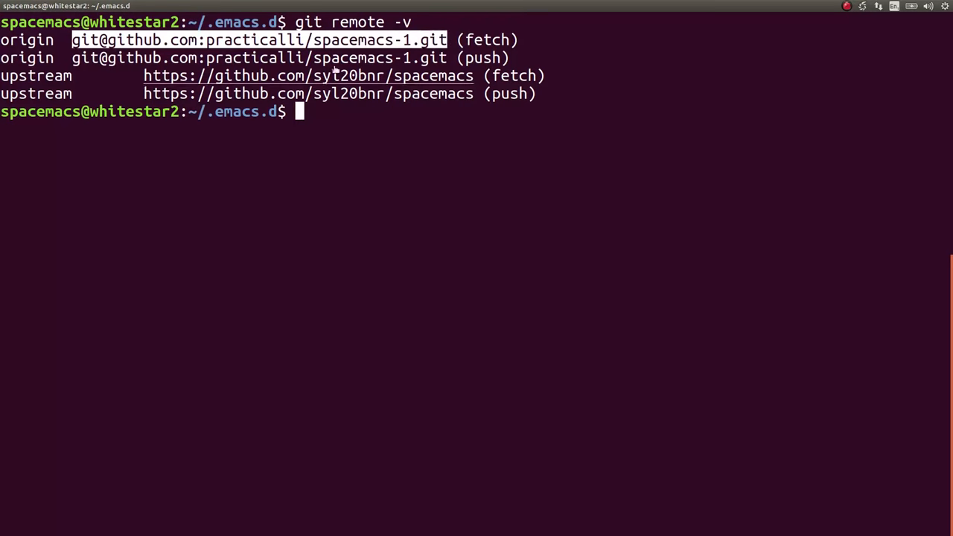
pyautogui.moveTo(396, 149)
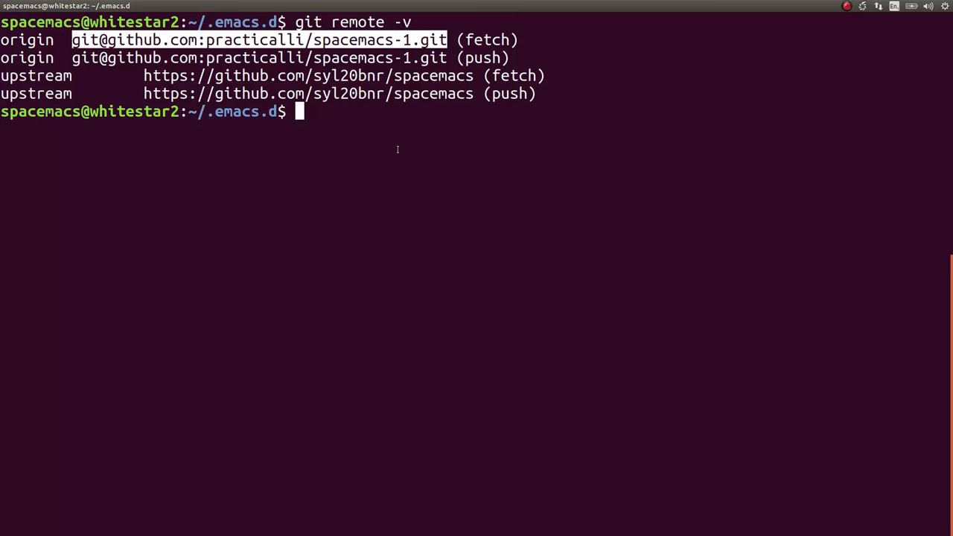
# Step: Switch back to Emacs after checking the origin and upstream remotes
pyautogui.press('Alt+Tab')
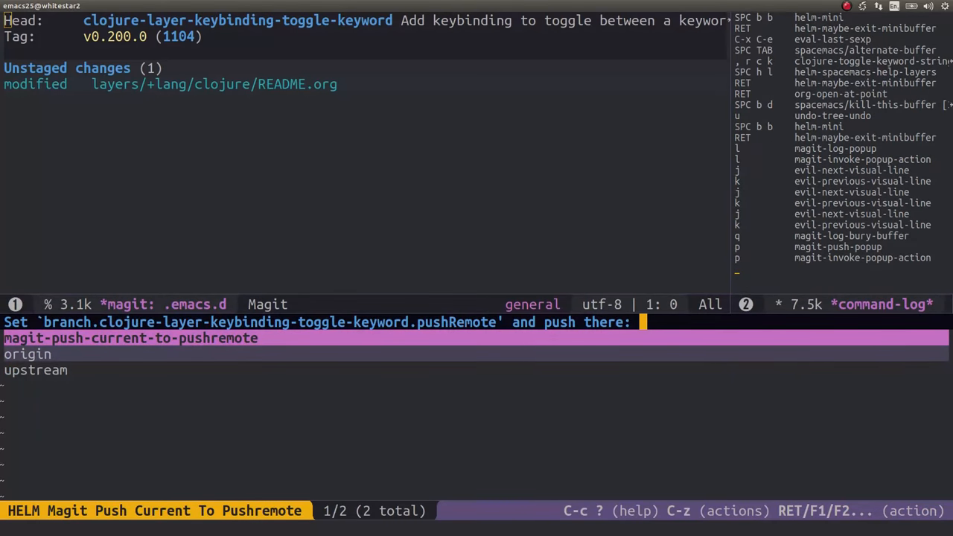
# Step: Select origin as the push remote for the clojure-layer-keybinding-toggle-keyword branch
pyautogui.write('or')
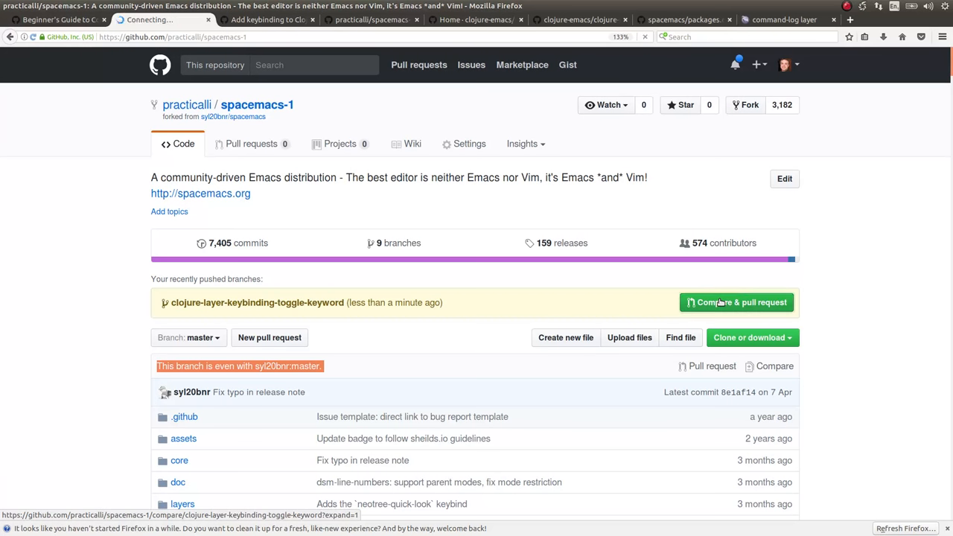
# Step: Start a Compare & pull request for the freshly pushed toggle-keyword branch on the fork
pyautogui.click(735, 302)
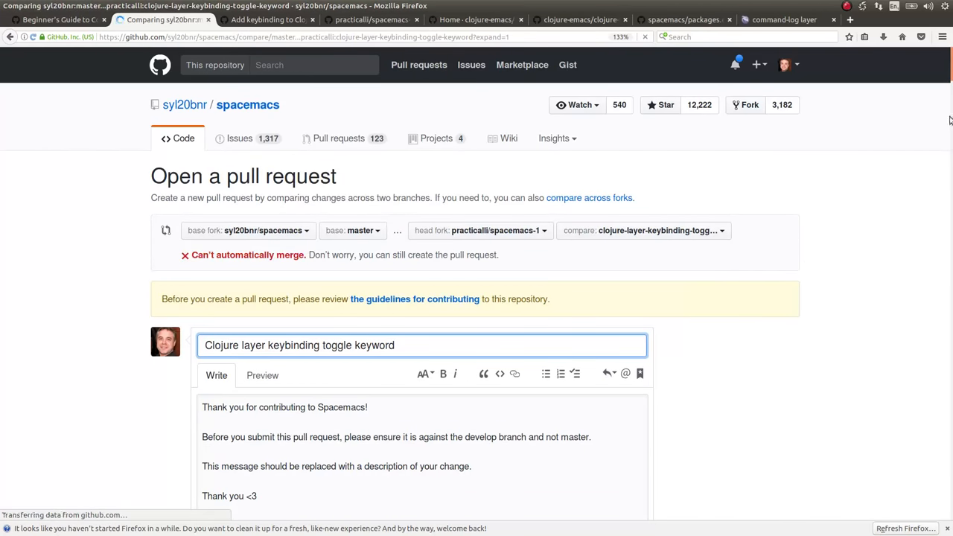
pyautogui.scroll(-3)
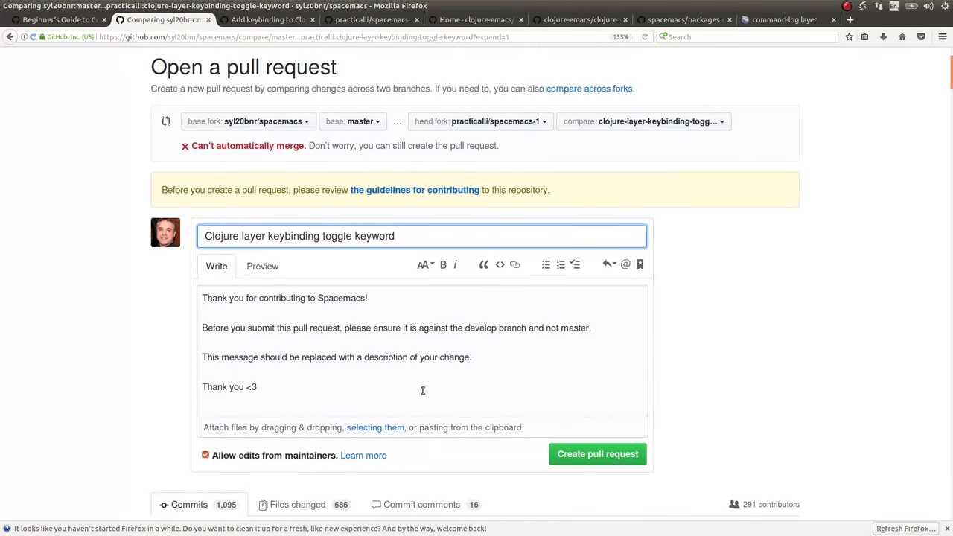
# Step: Retarget the pull request base to develop and write the keyword/string toggle title and description
pyautogui.click(351, 120)
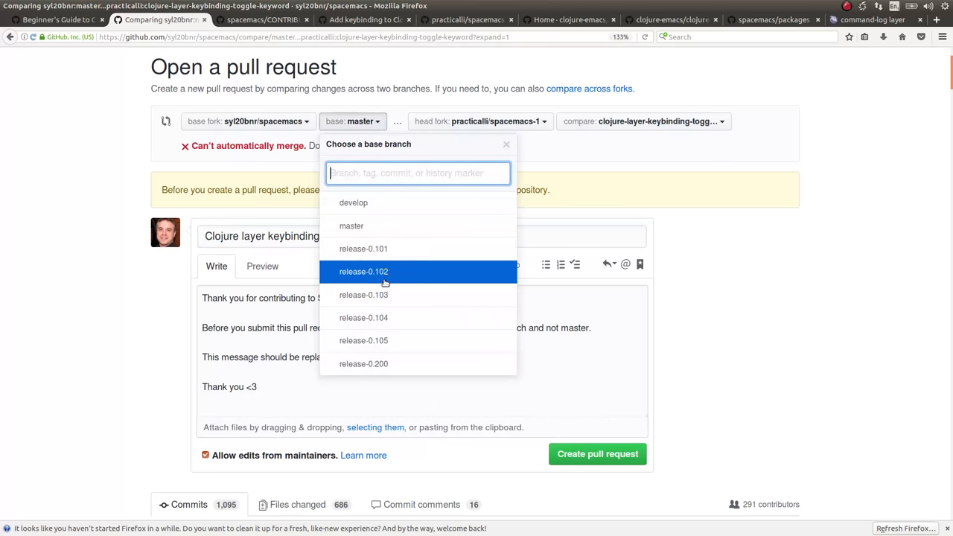
pyautogui.click(353, 203)
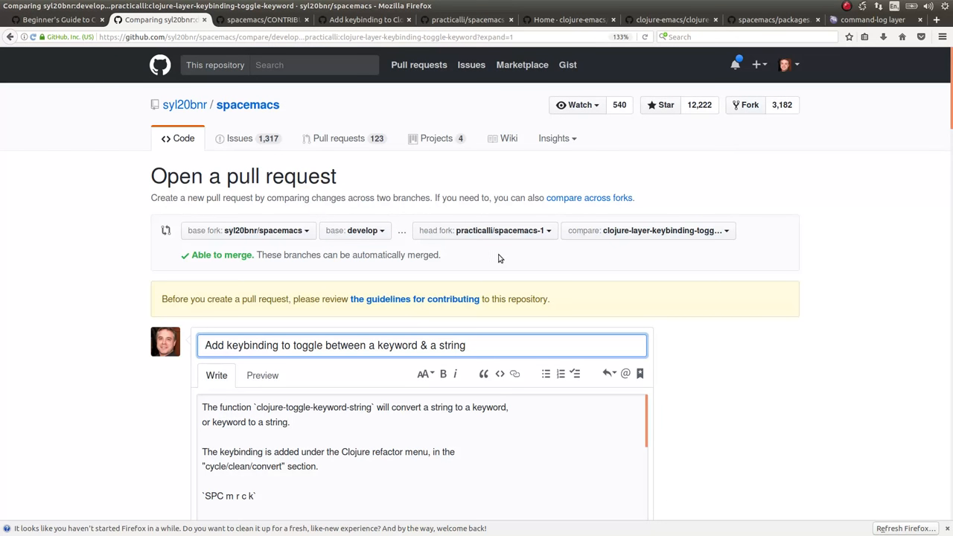
pyautogui.moveTo(500, 257)
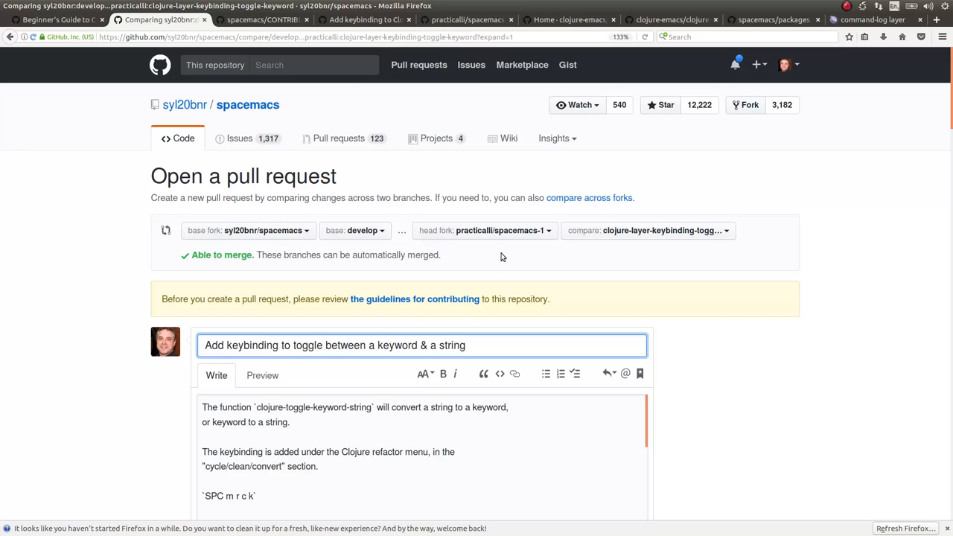
pyautogui.click(206, 346)
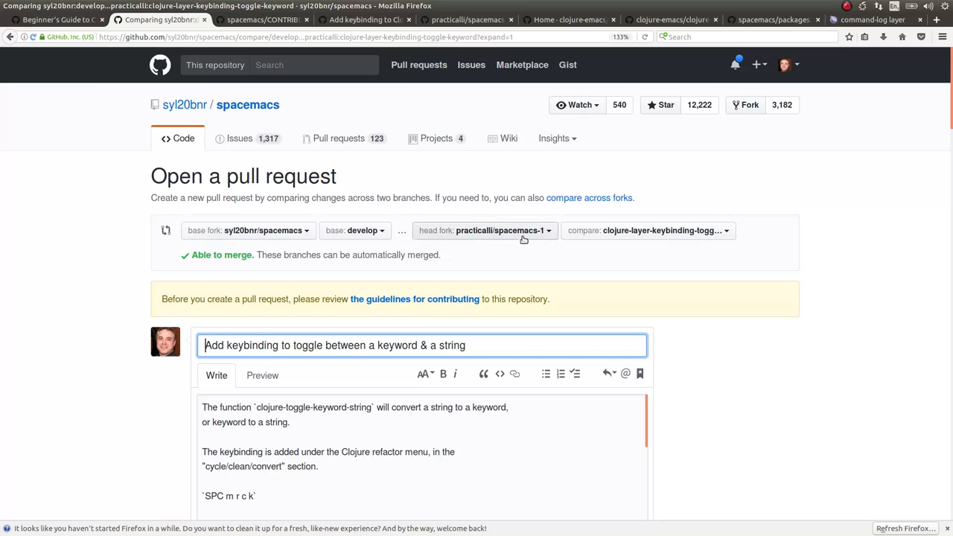
pyautogui.moveTo(536, 232)
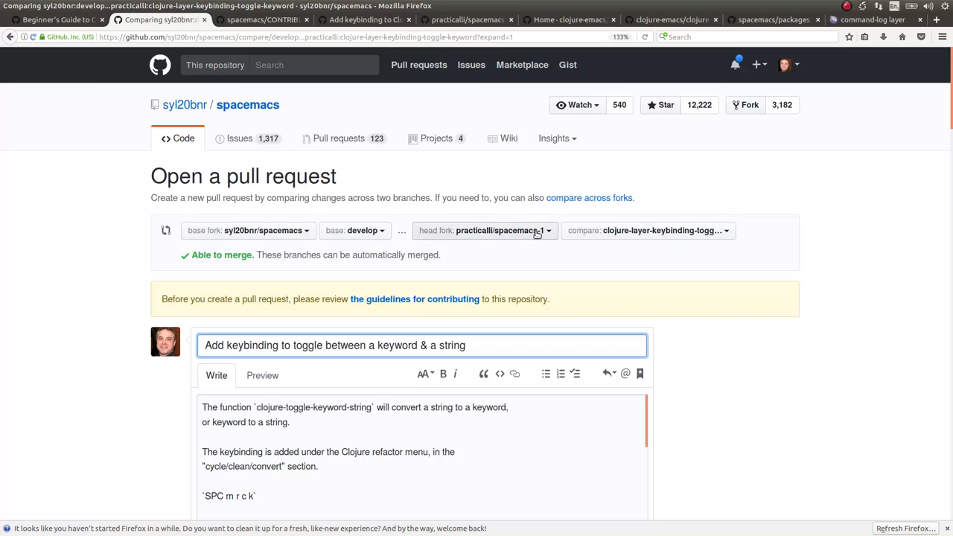
pyautogui.moveTo(542, 235)
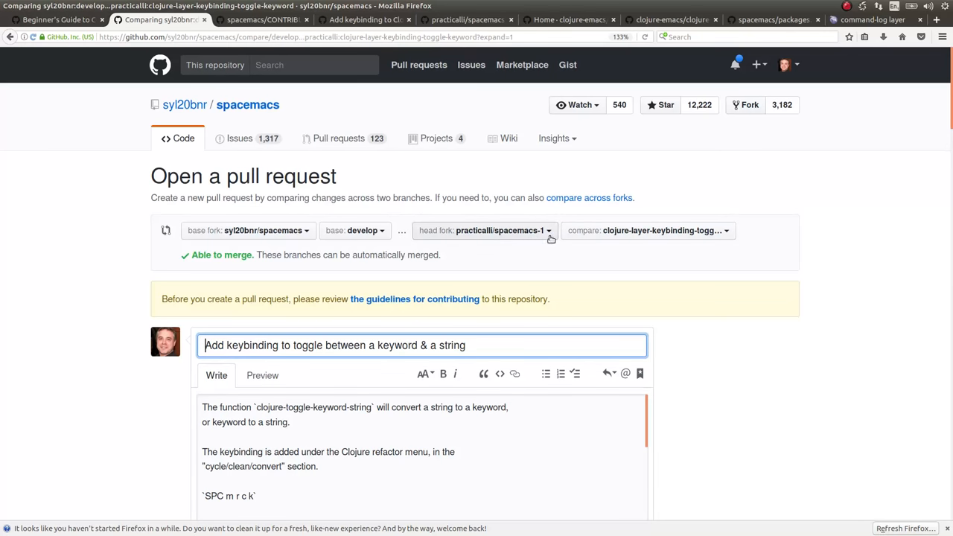
pyautogui.moveTo(670, 241)
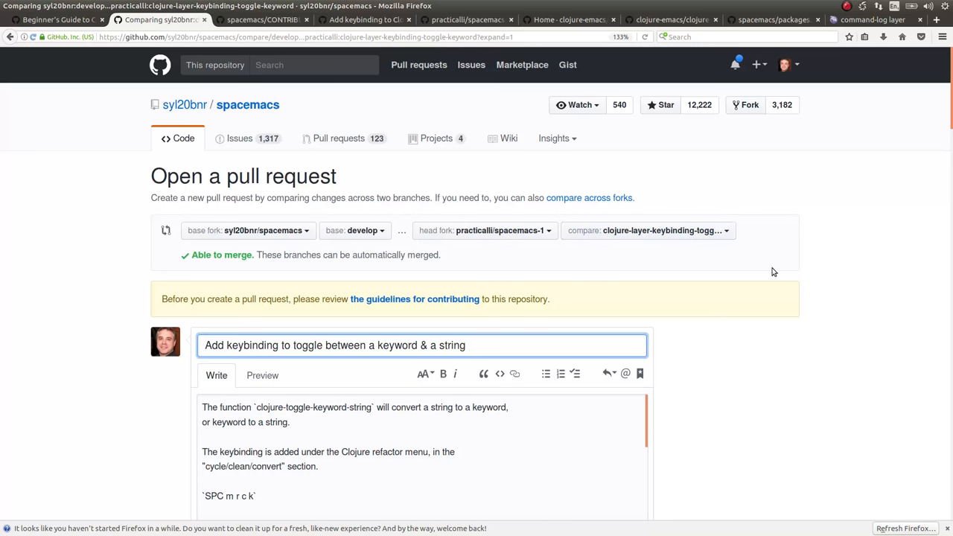
pyautogui.scroll(-3)
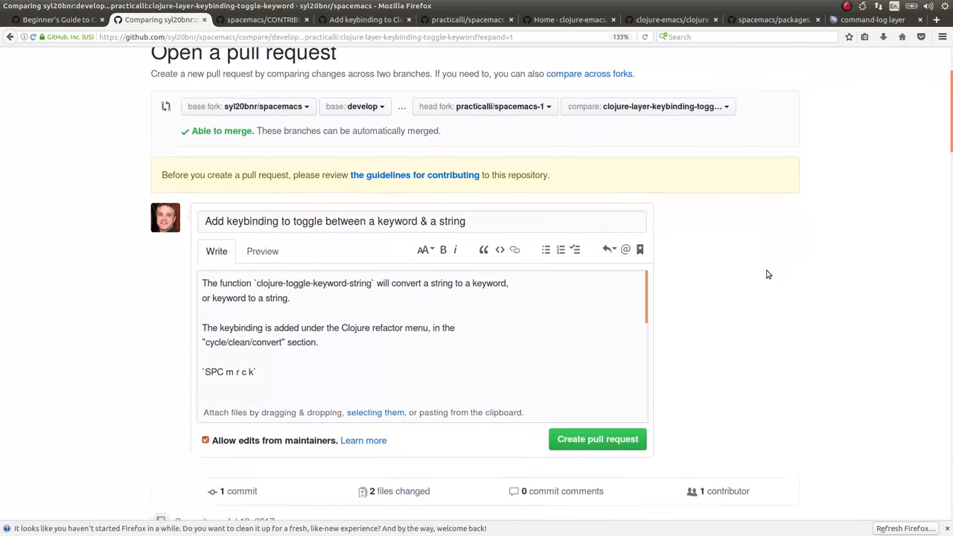
# Step: Add the clojure-mode placement and clj-refactor no-conflict paragraphs, then select the template boilerplate for removal
pyautogui.scroll(-3)
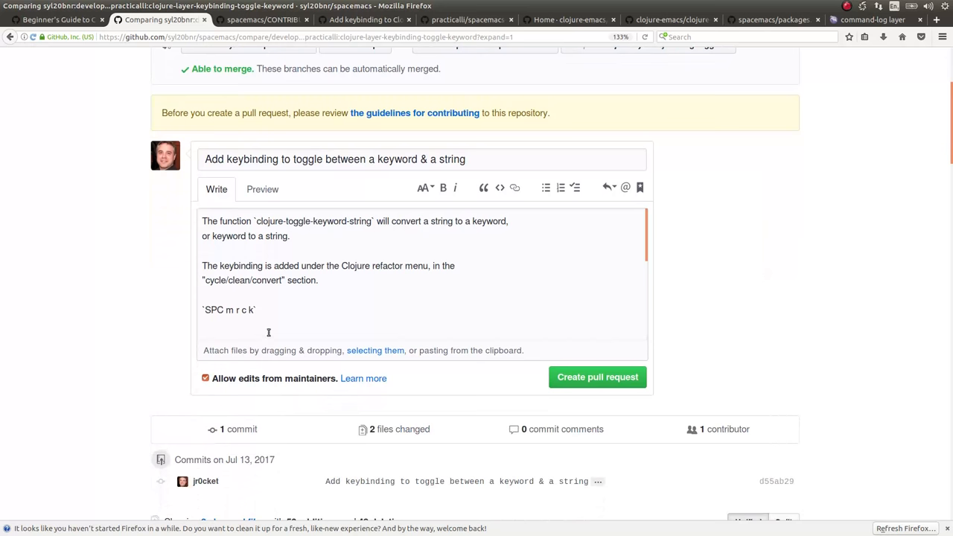
pyautogui.write('As this is a `clojure-mode` function, it is defined in the clojure-mode refactoring keybinding section of packages.el.')
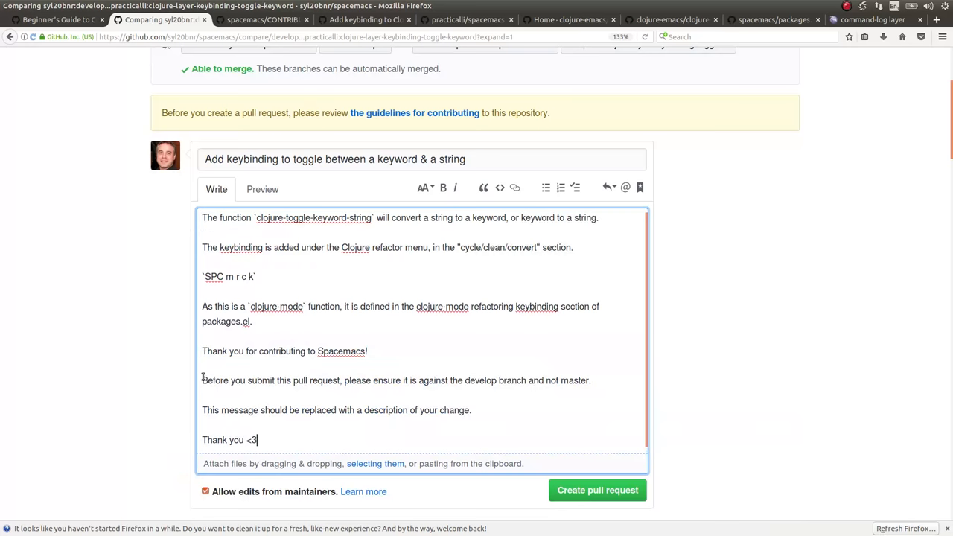
pyautogui.doubleClick(207, 381)
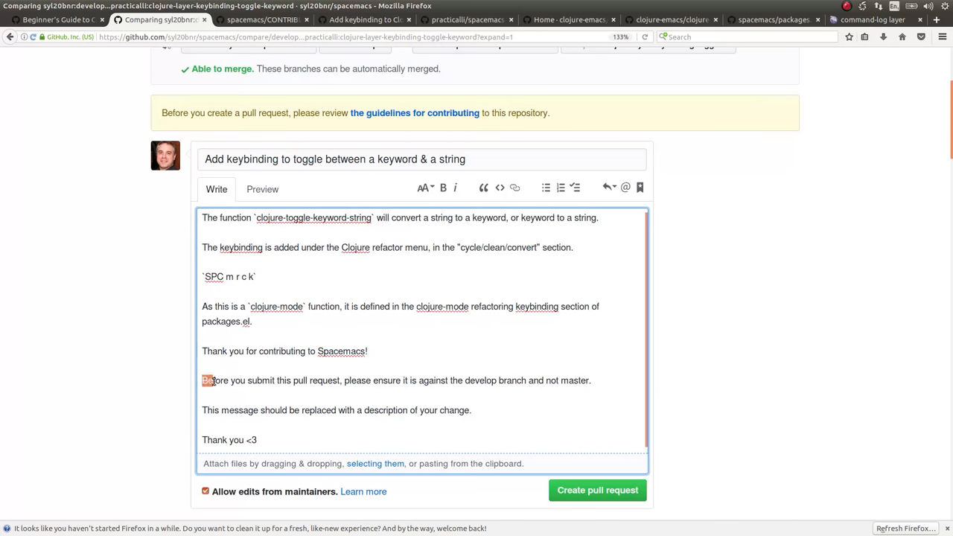
pyautogui.moveTo(202, 381); pyautogui.dragTo(259, 439)
pyautogui.write('There are no conflicting keybindings from the clj-refactor package that is also part of the Clojure layer.')
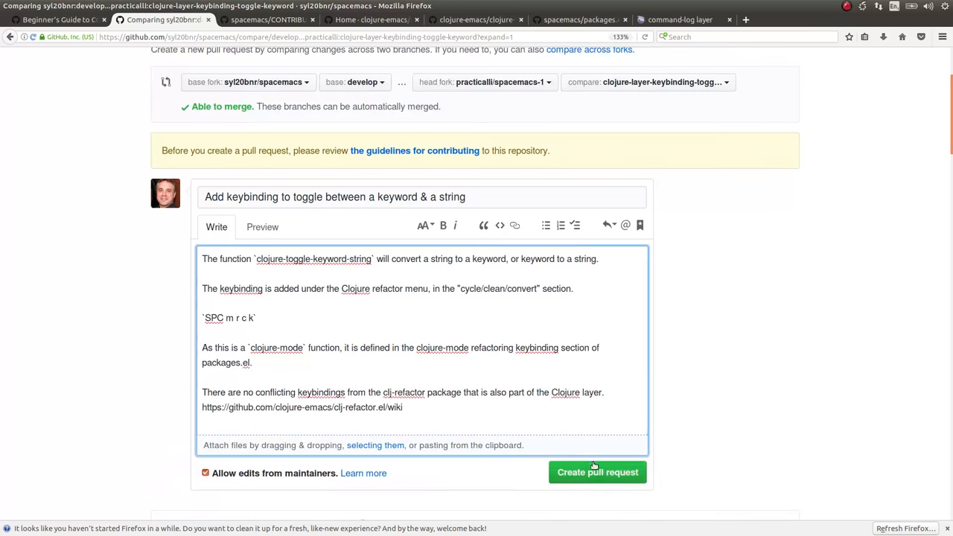
# Step: Create pull request #9225 merging the toggle-keyword commit into syl20bnr develop
pyautogui.click(597, 472)
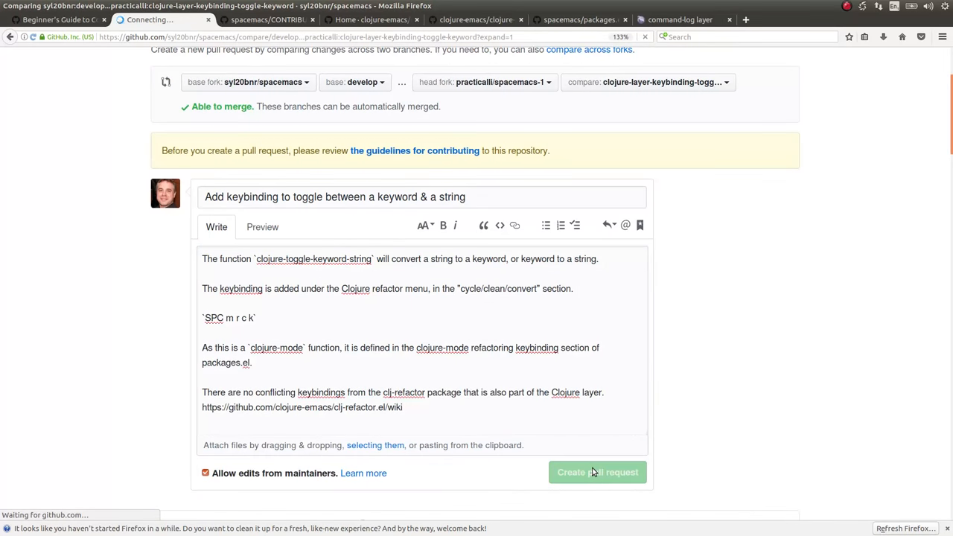
pyautogui.click(597, 472)
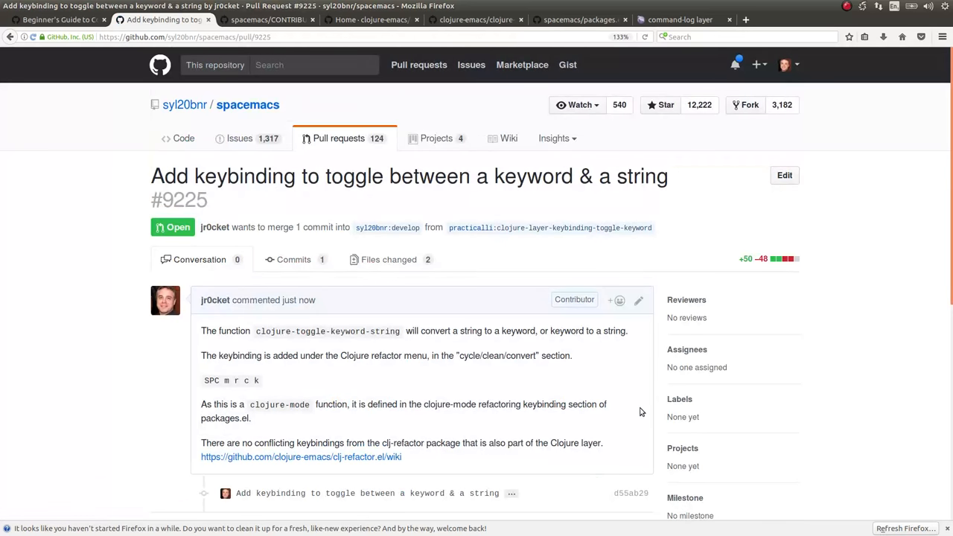
pyautogui.moveTo(417, 227)
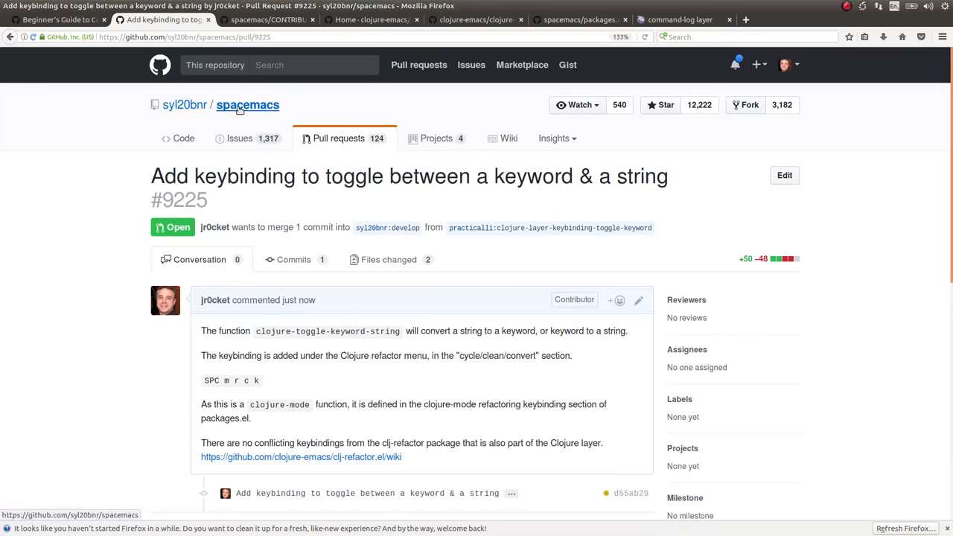
pyautogui.moveTo(653, 262)
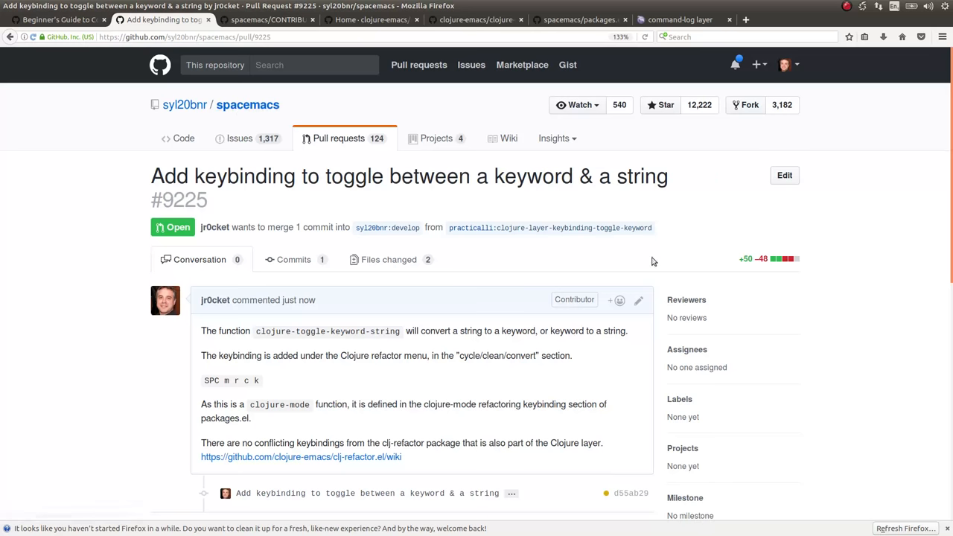
pyautogui.scroll(-3)
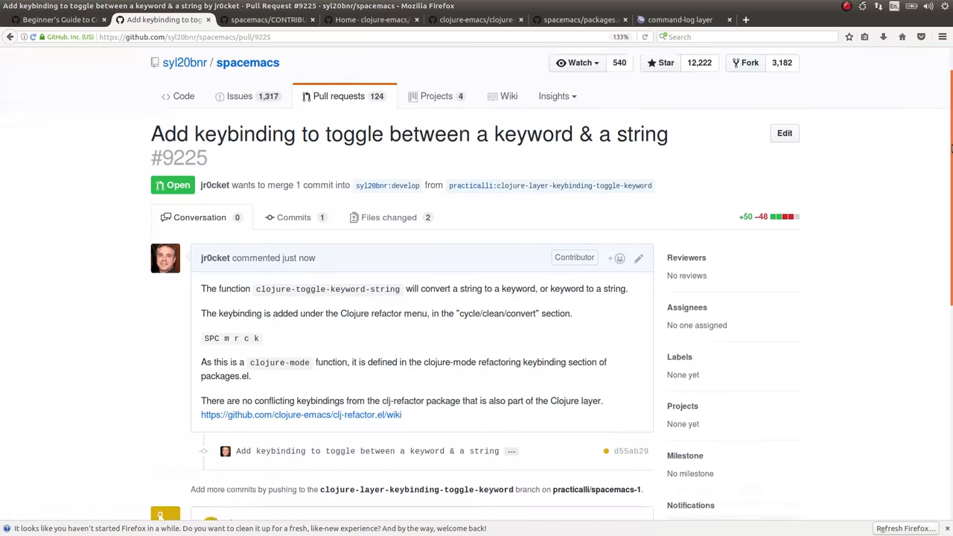
pyautogui.scroll(-3)
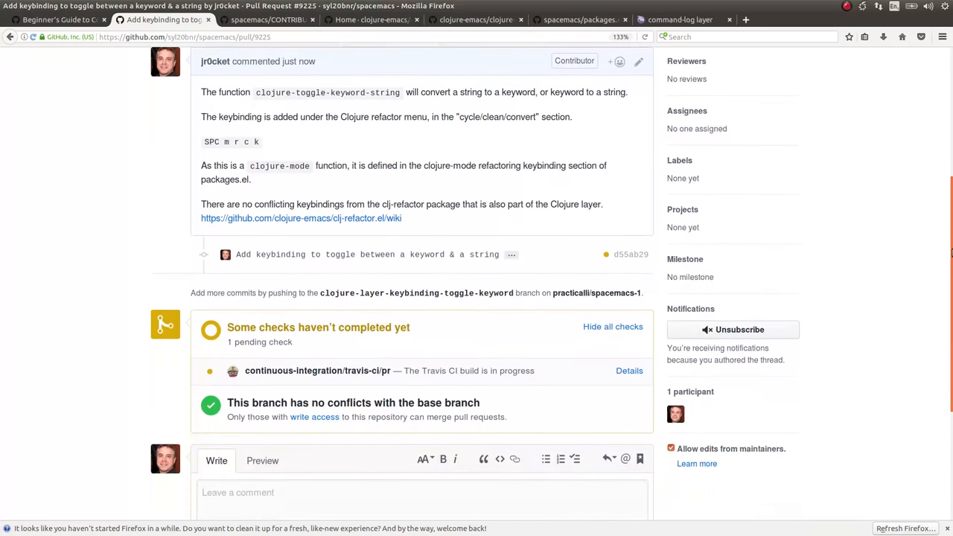
pyautogui.scroll(-3)
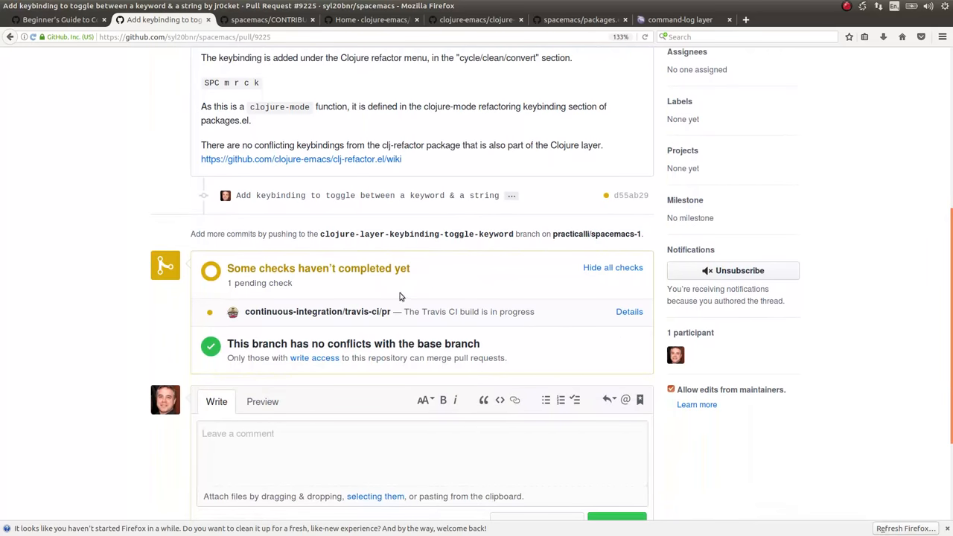
pyautogui.moveTo(379, 296)
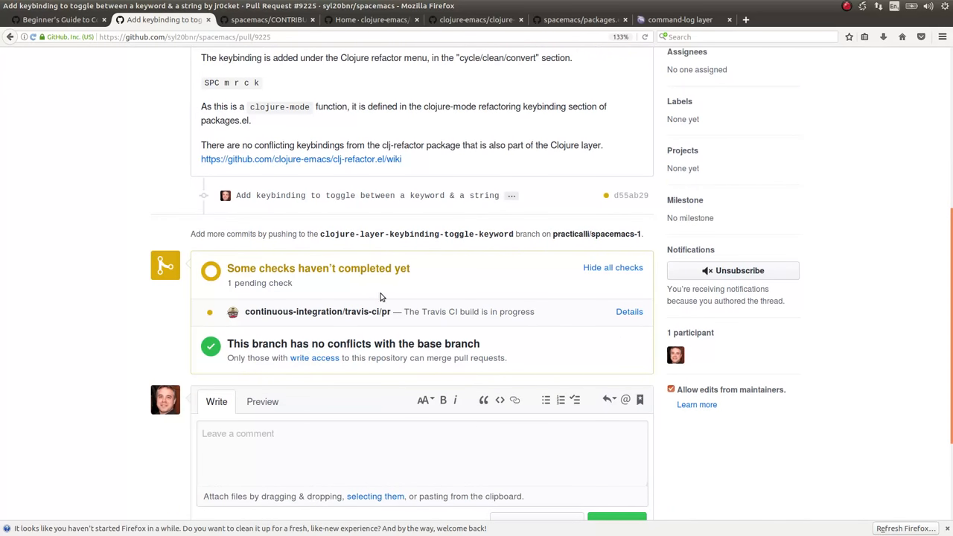
pyautogui.moveTo(355, 359)
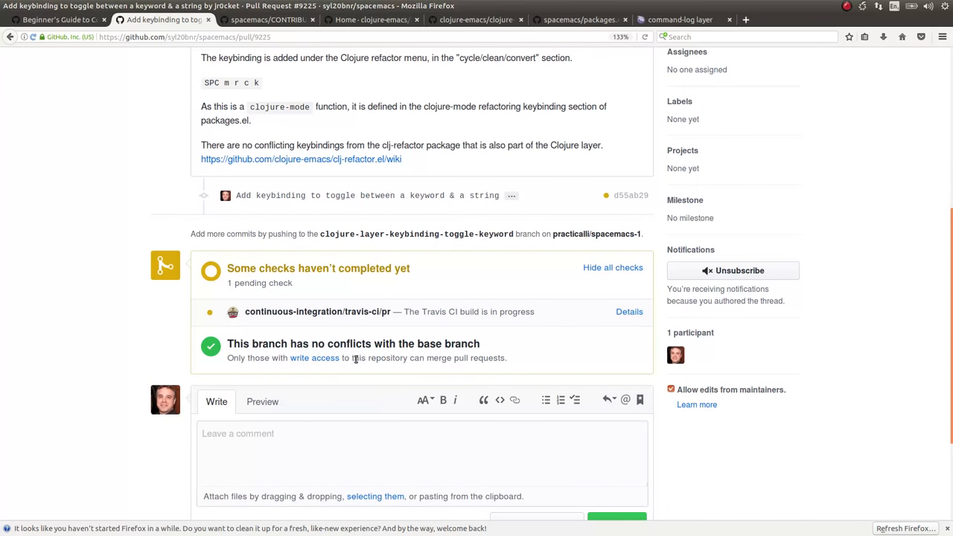
pyautogui.moveTo(434, 362)
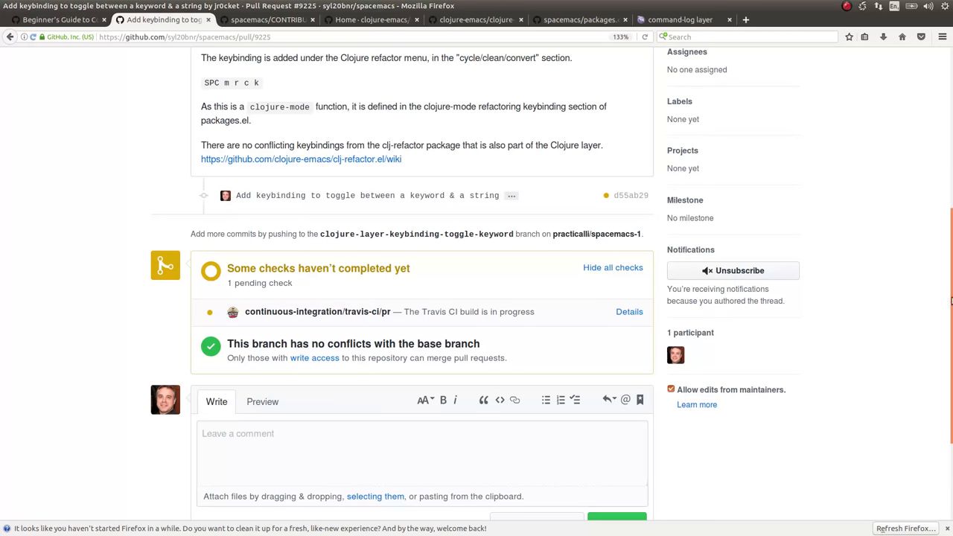
pyautogui.scroll(-3)
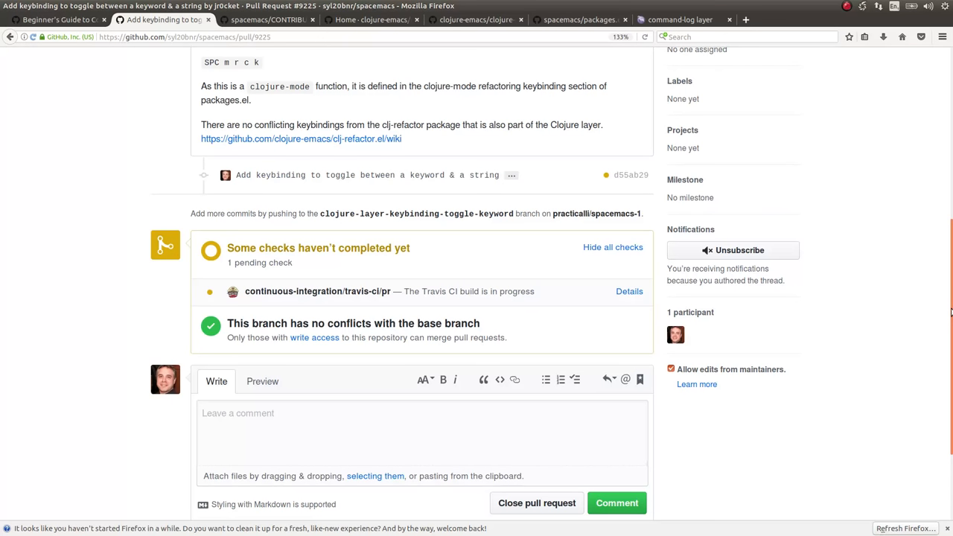
pyautogui.scroll(-3)
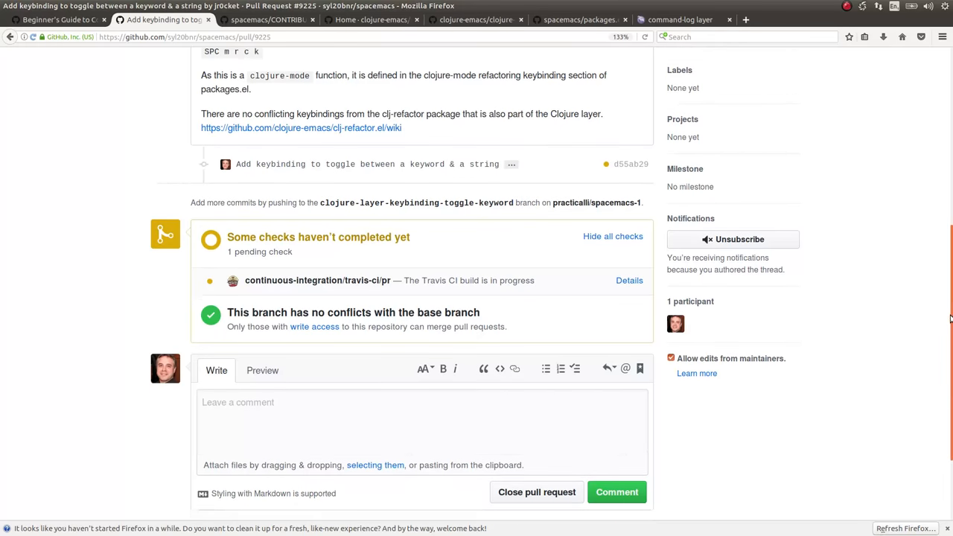
pyautogui.scroll(-3)
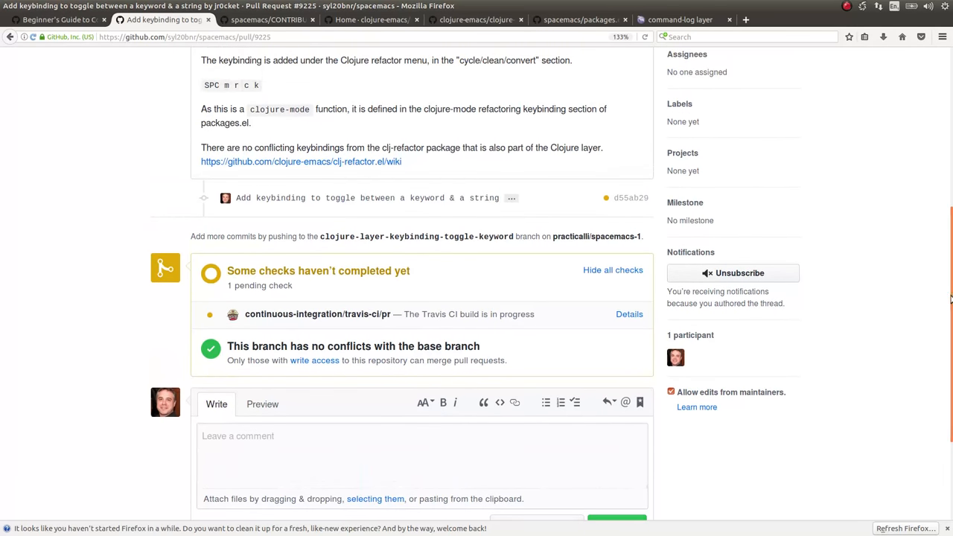
pyautogui.moveTo(947, 300)
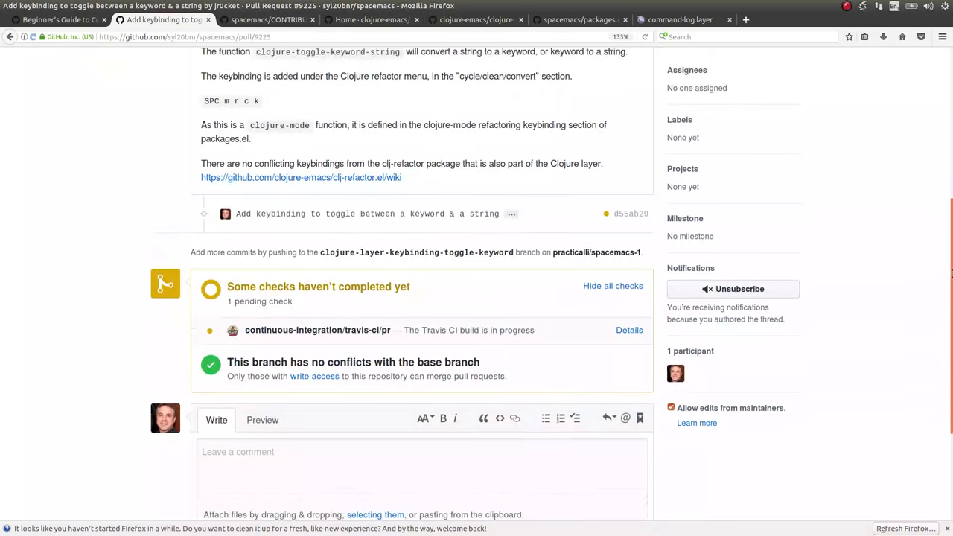
pyautogui.scroll(3)
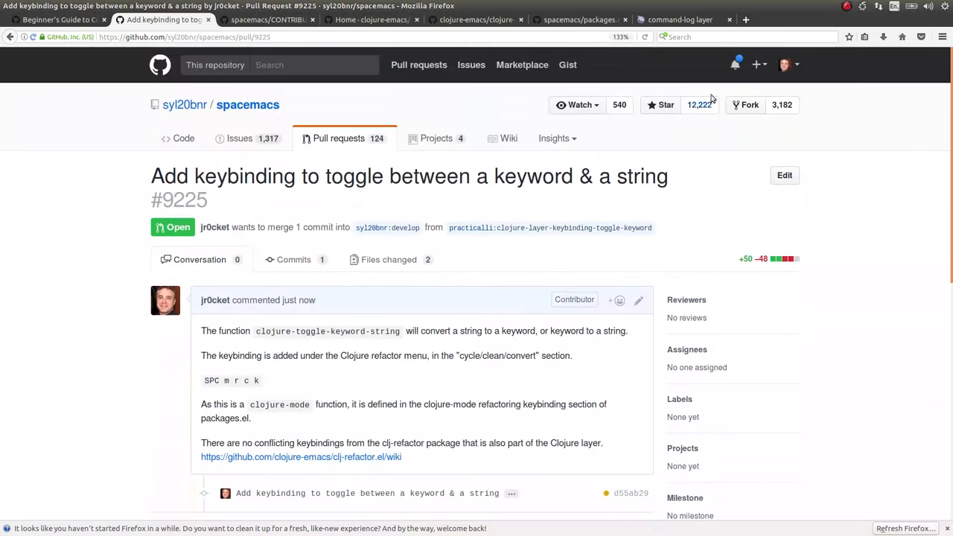
# Step: Show the command-log layer documentation enlarged, with the 'command-log' layer name selected
pyautogui.click(677, 19)
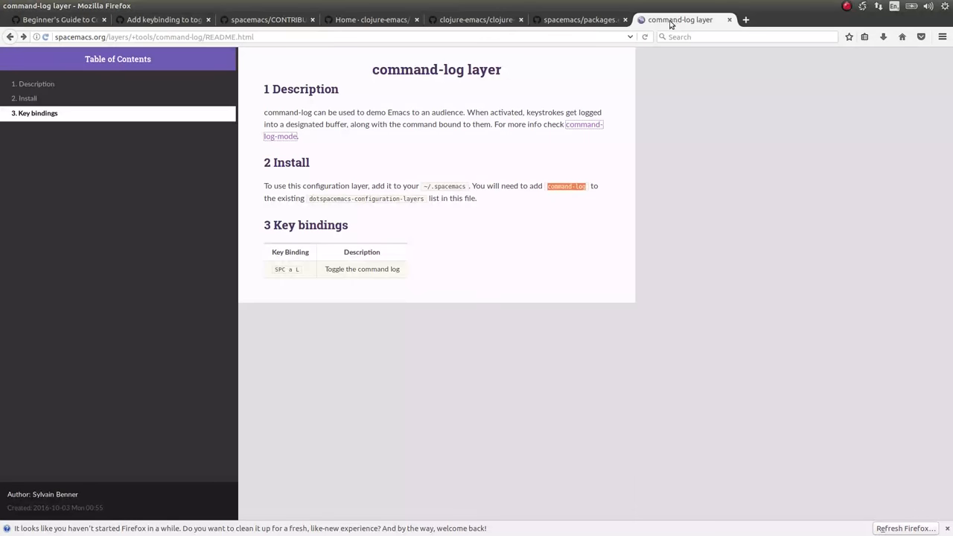
pyautogui.moveTo(484, 110)
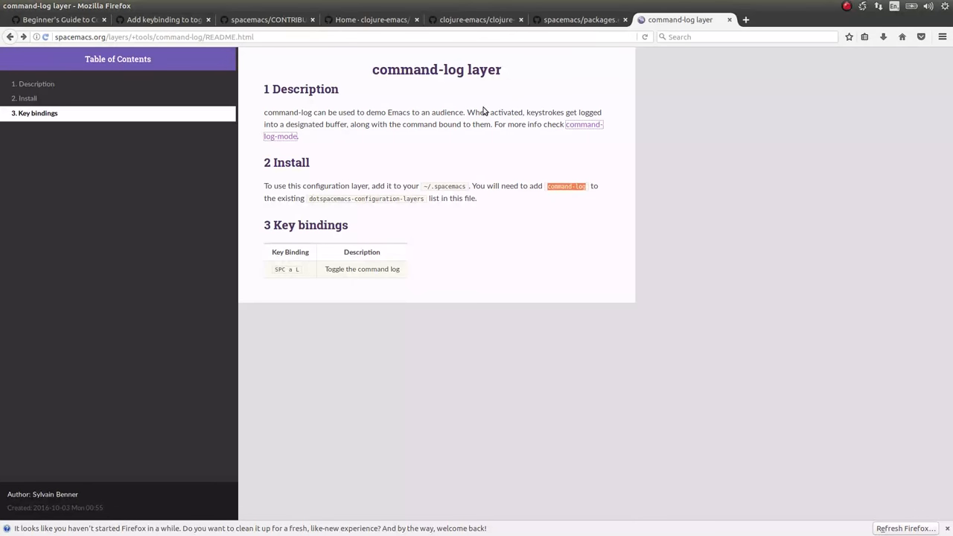
pyautogui.press('ctrl+plus')
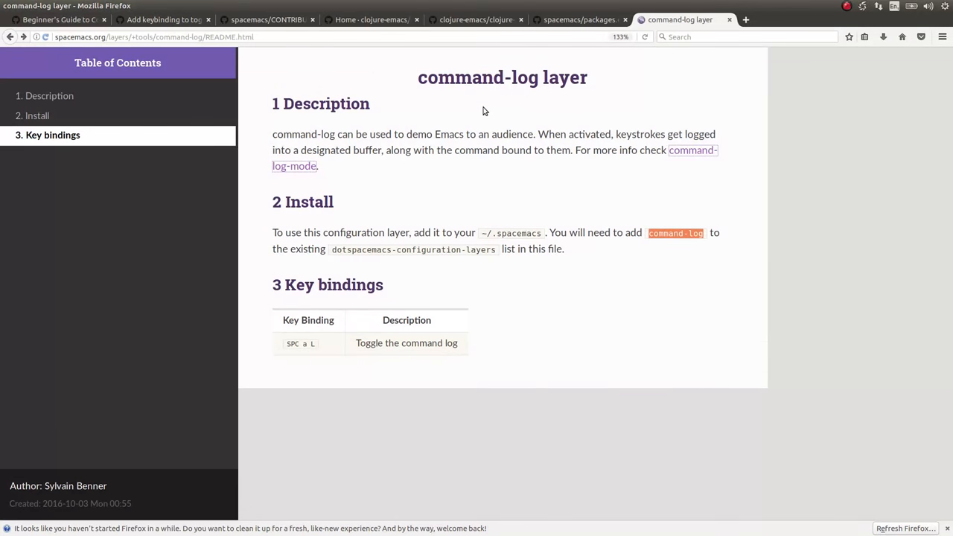
pyautogui.moveTo(648, 239)
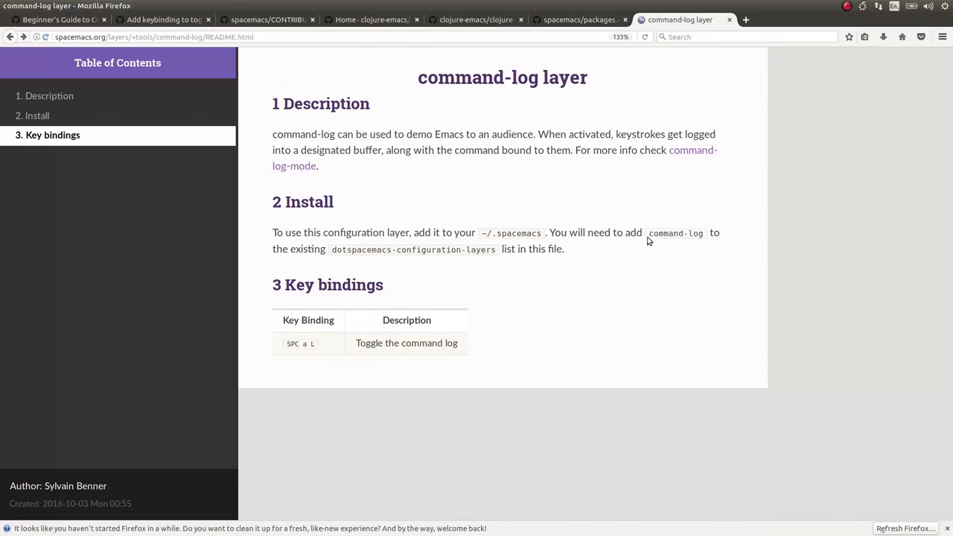
pyautogui.doubleClick(674, 232)
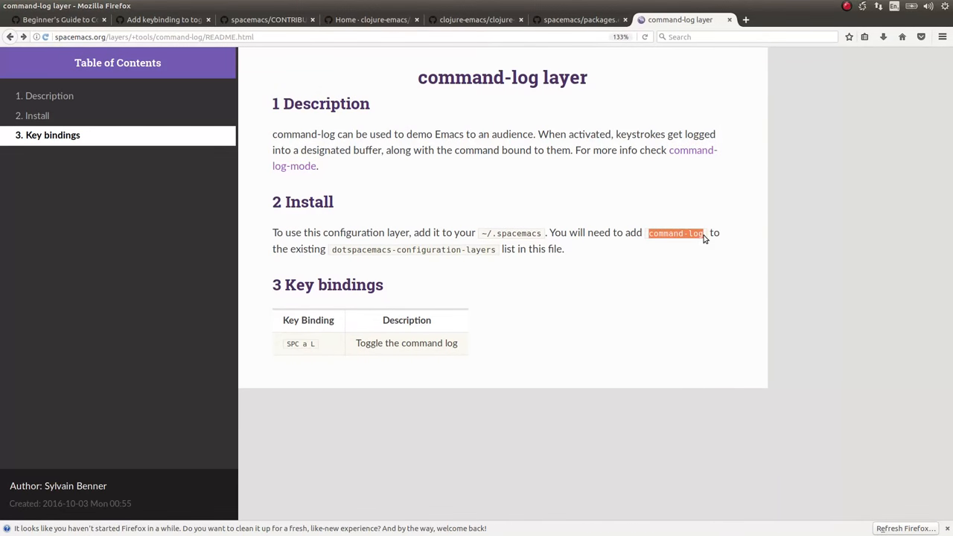
pyautogui.moveTo(568, 335)
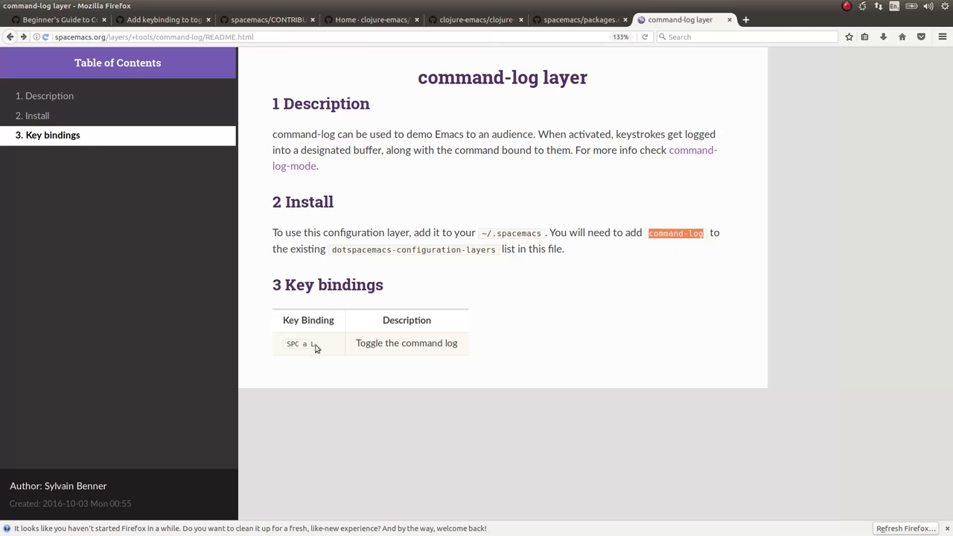
pyautogui.moveTo(517, 357)
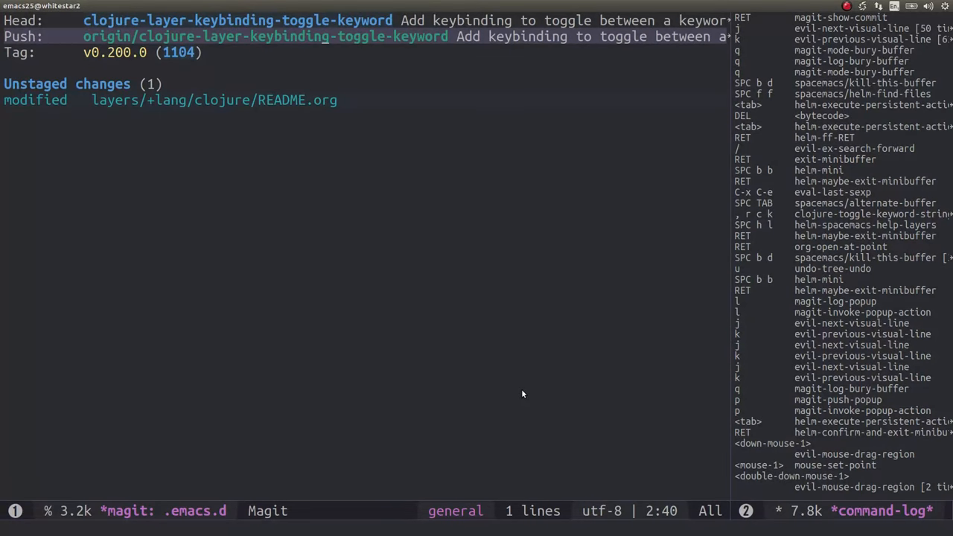
pyautogui.moveTo(618, 268)
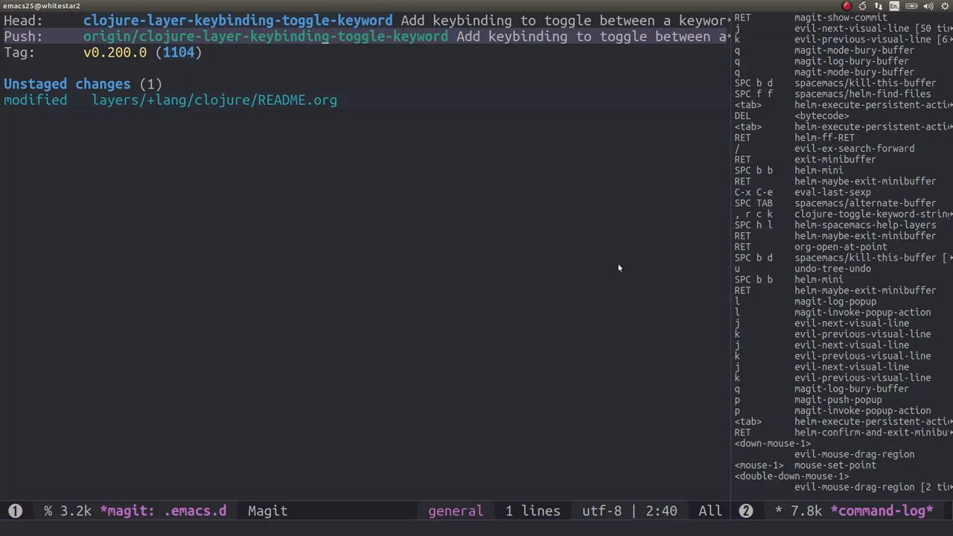